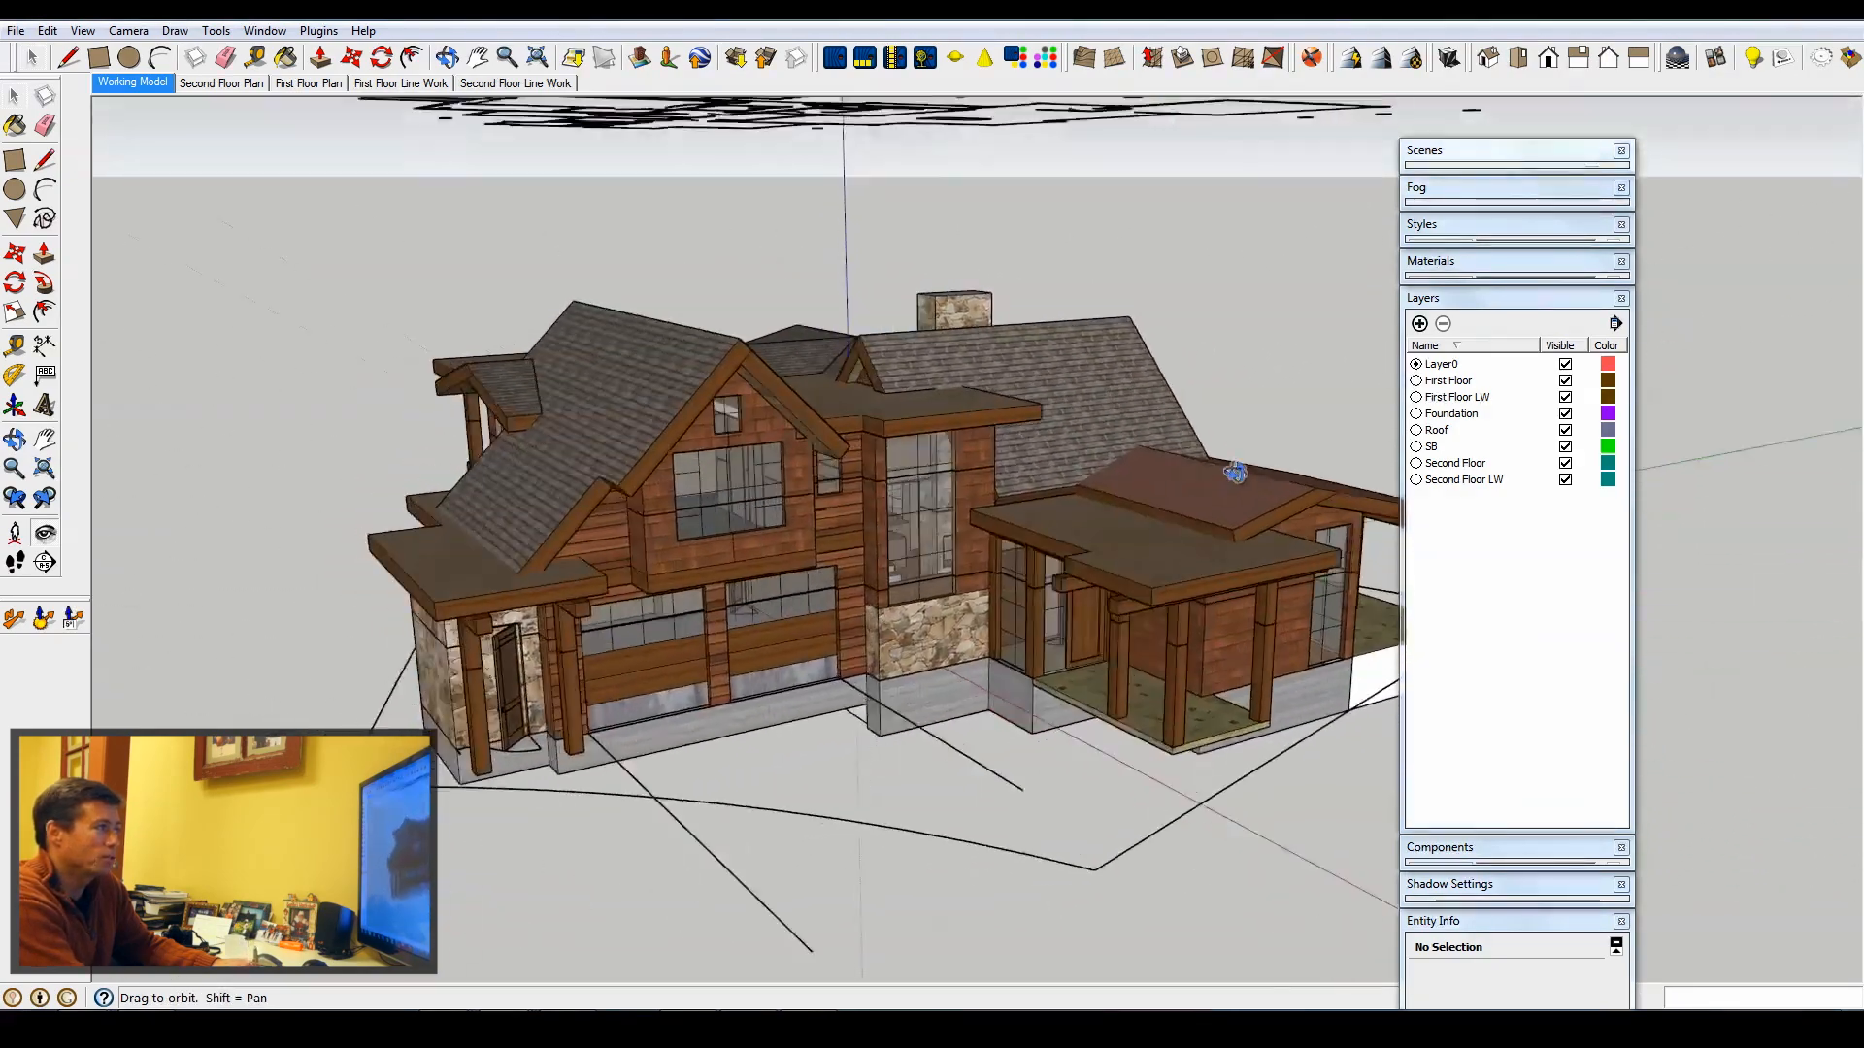
Step: Orbit the house while toggling the Second Floor and Roof layers off and back on
left_click_drag(1235, 476, 499, 535)
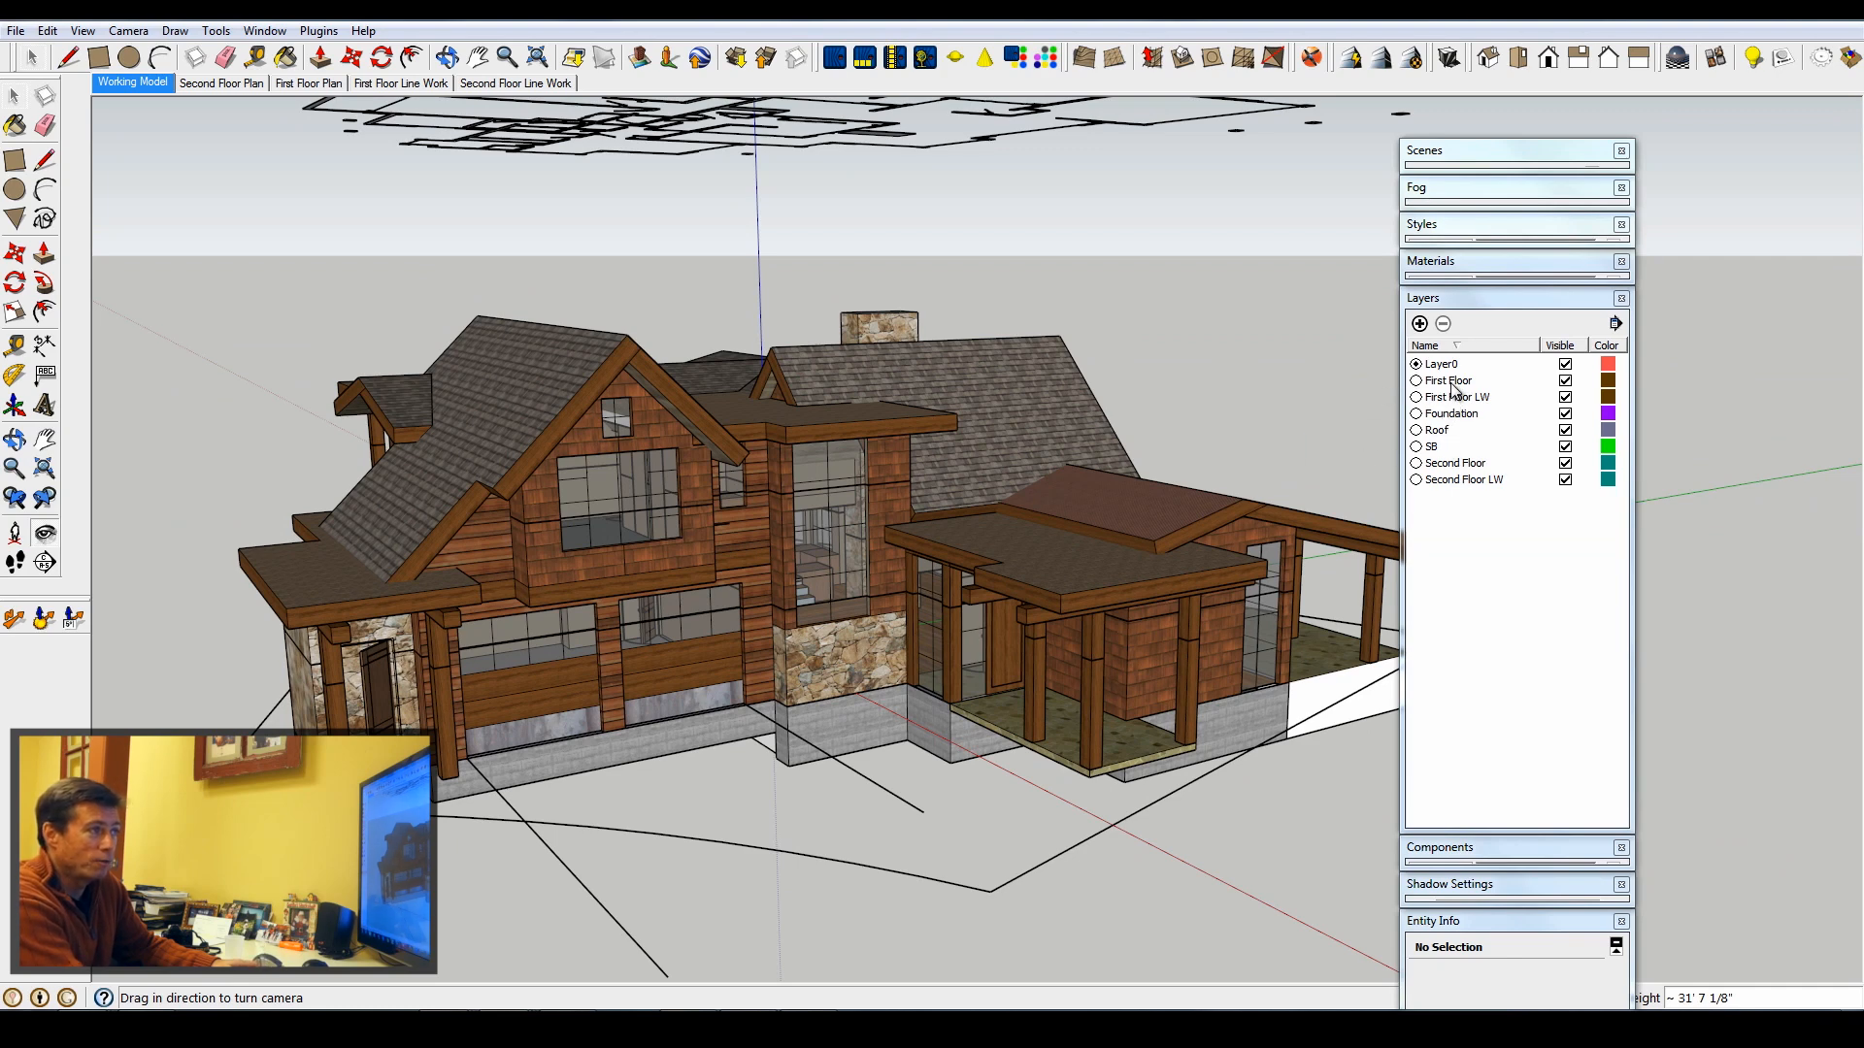
mouse_move(1482, 472)
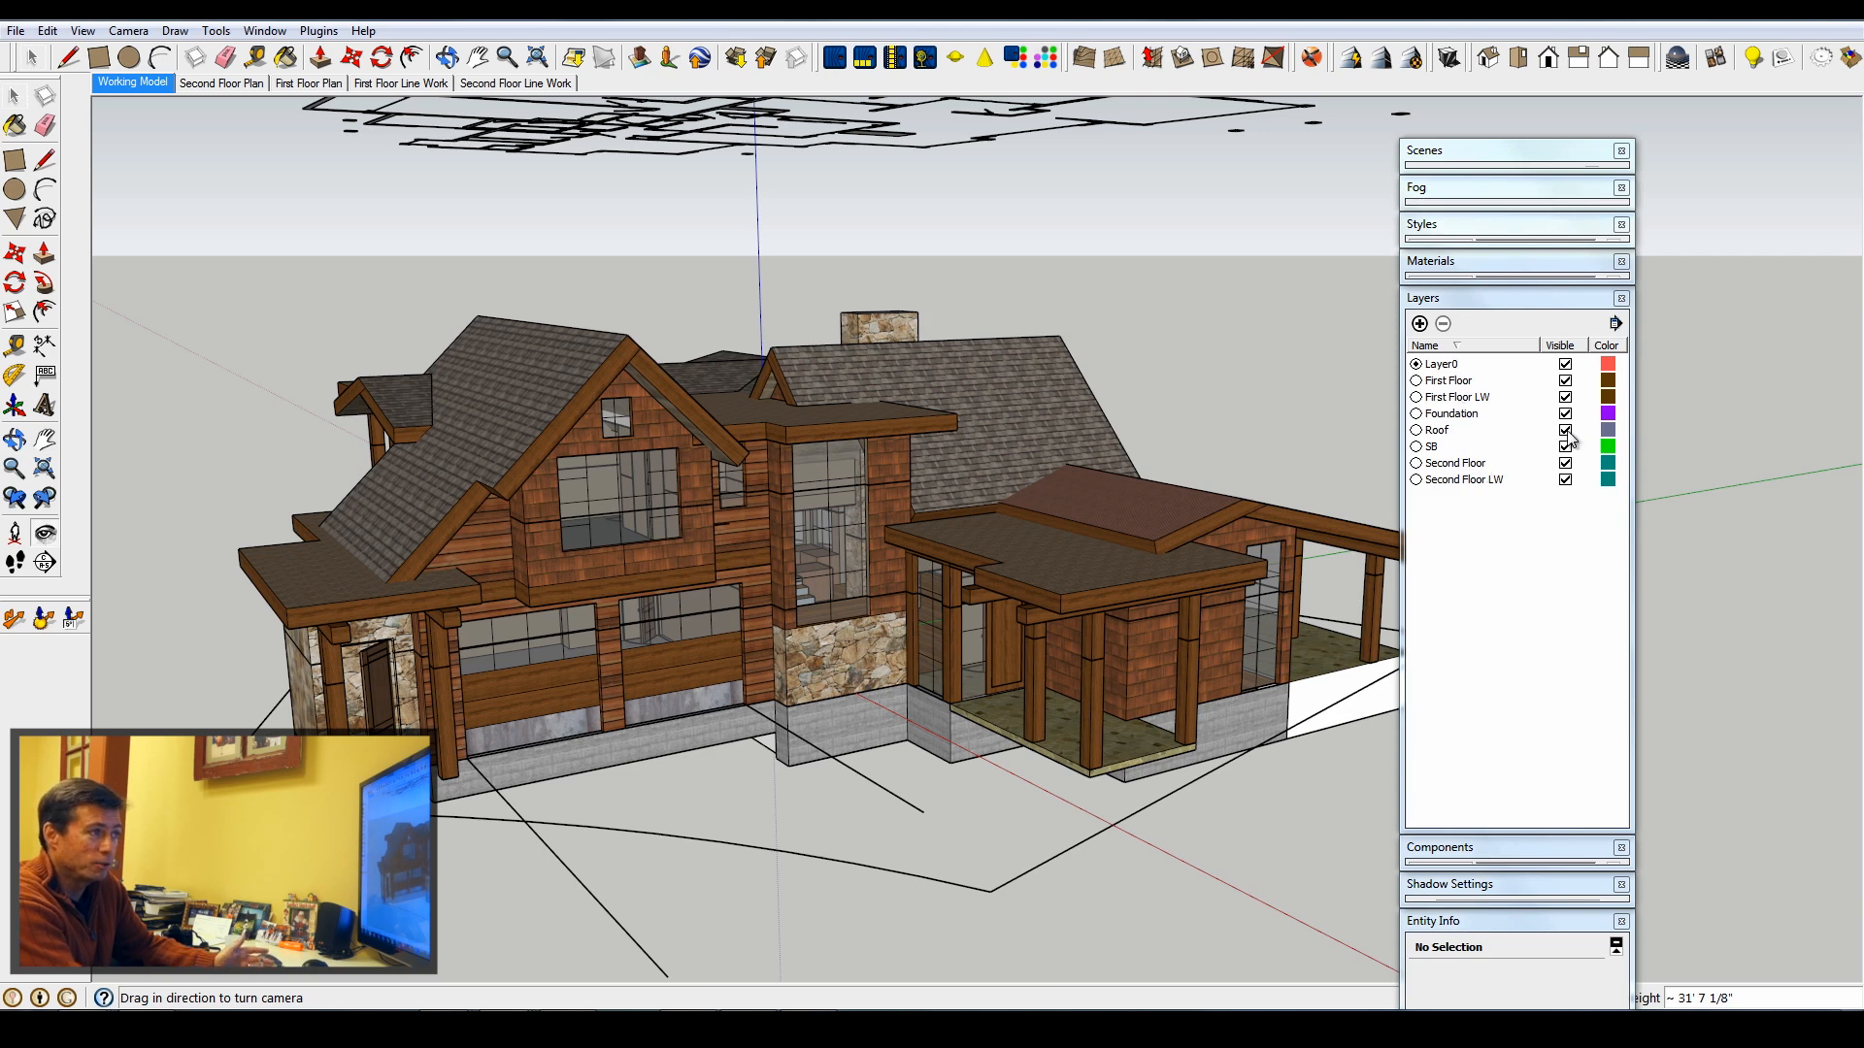
left_click(1452, 429)
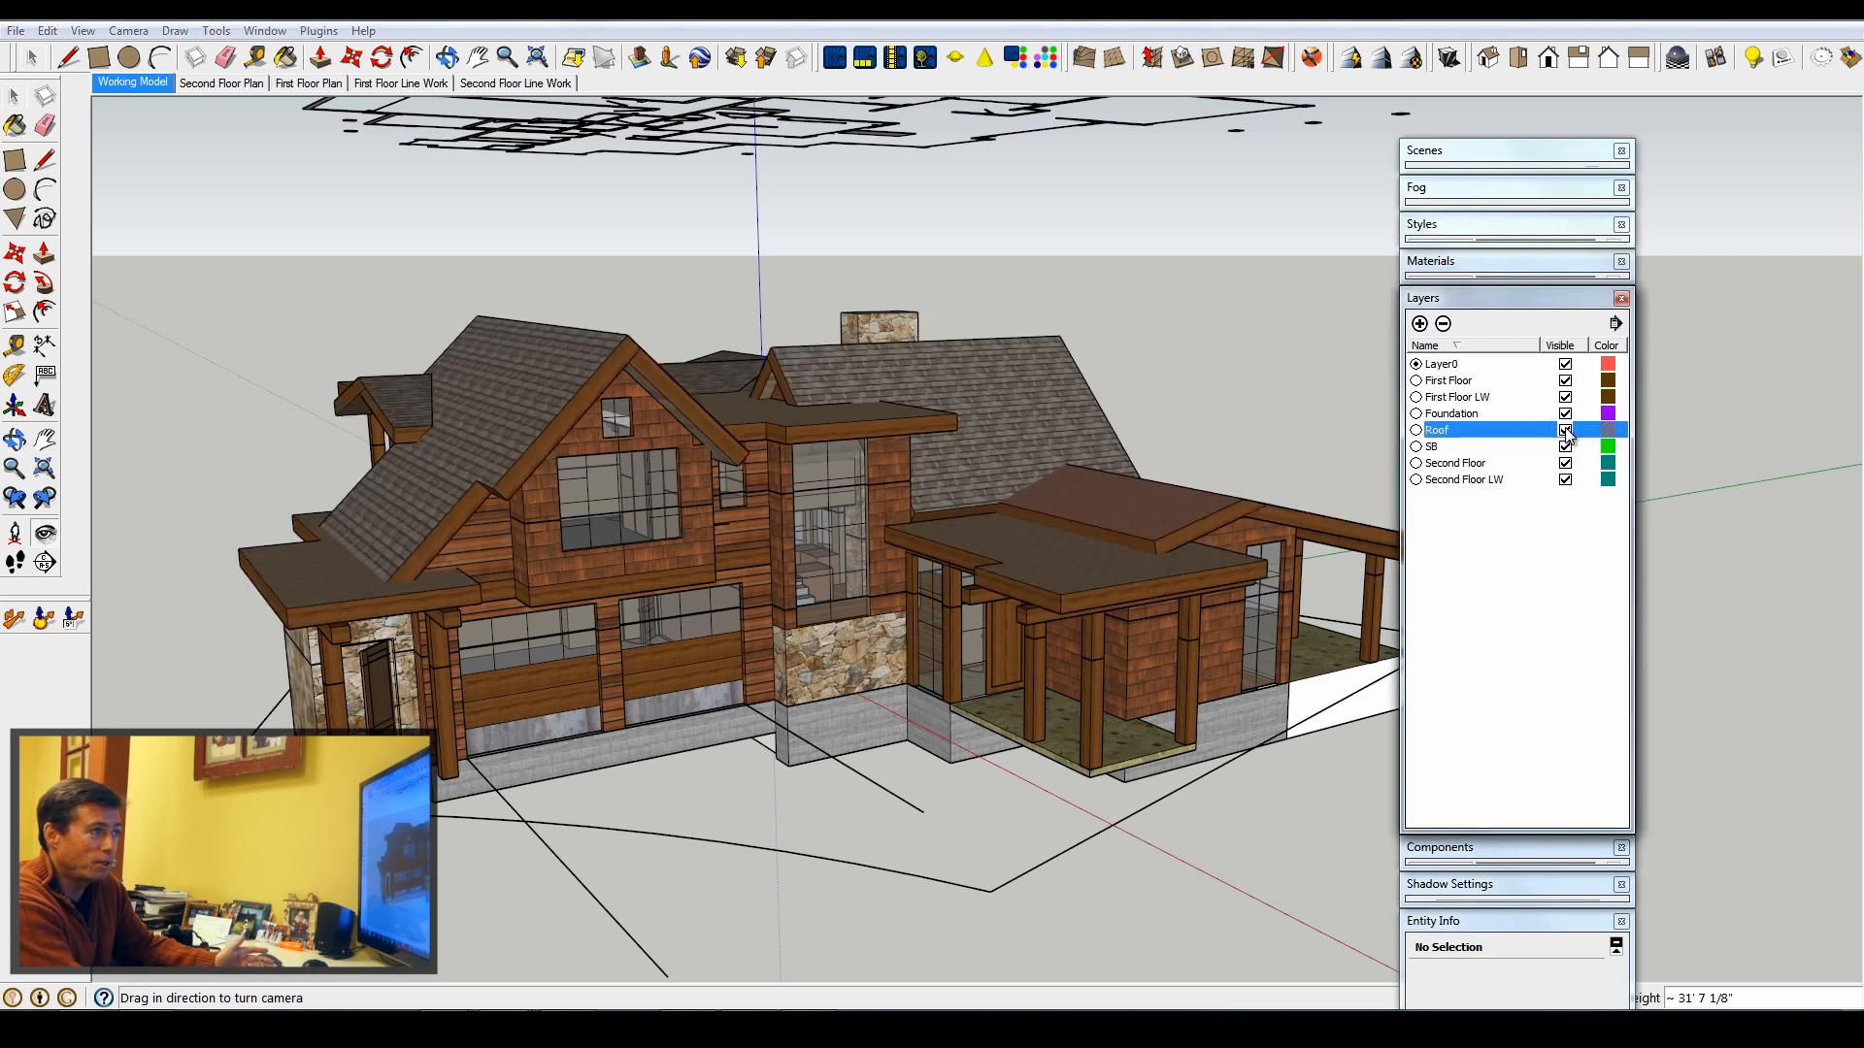
left_click(1564, 429)
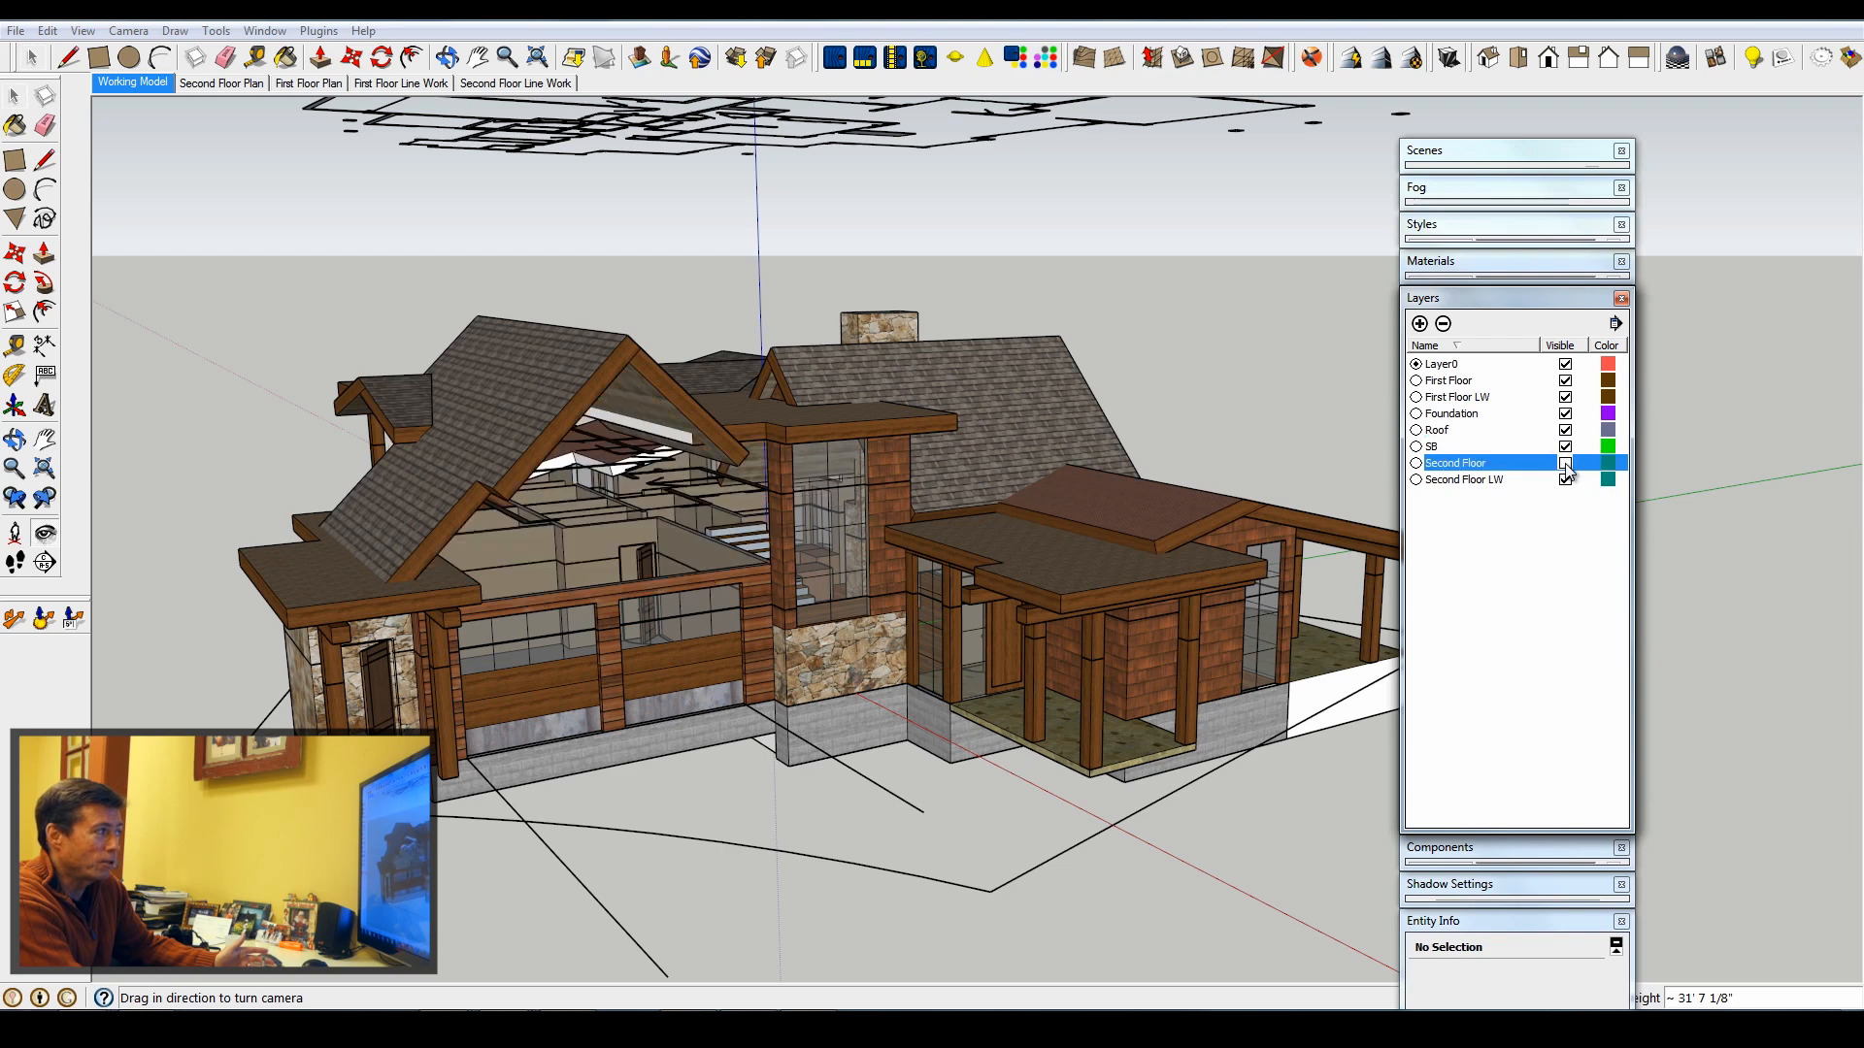
left_click(1567, 462)
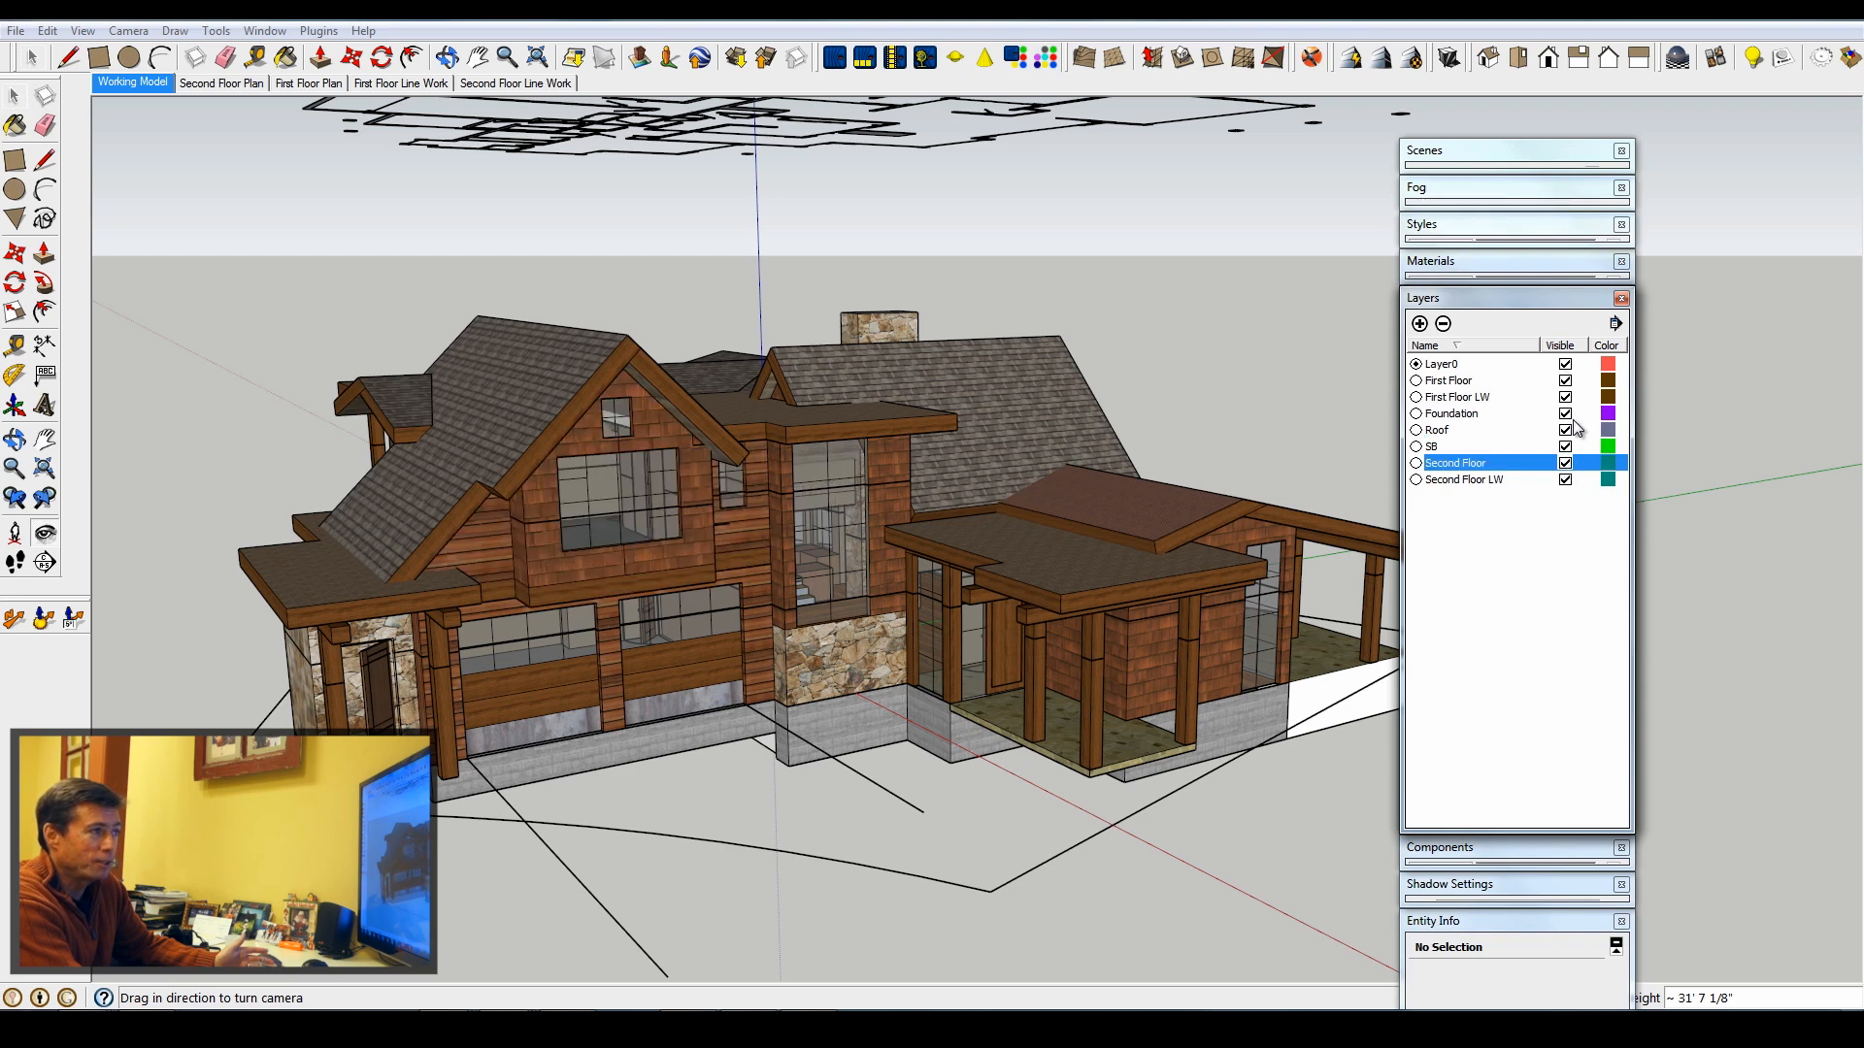
left_click(1566, 413)
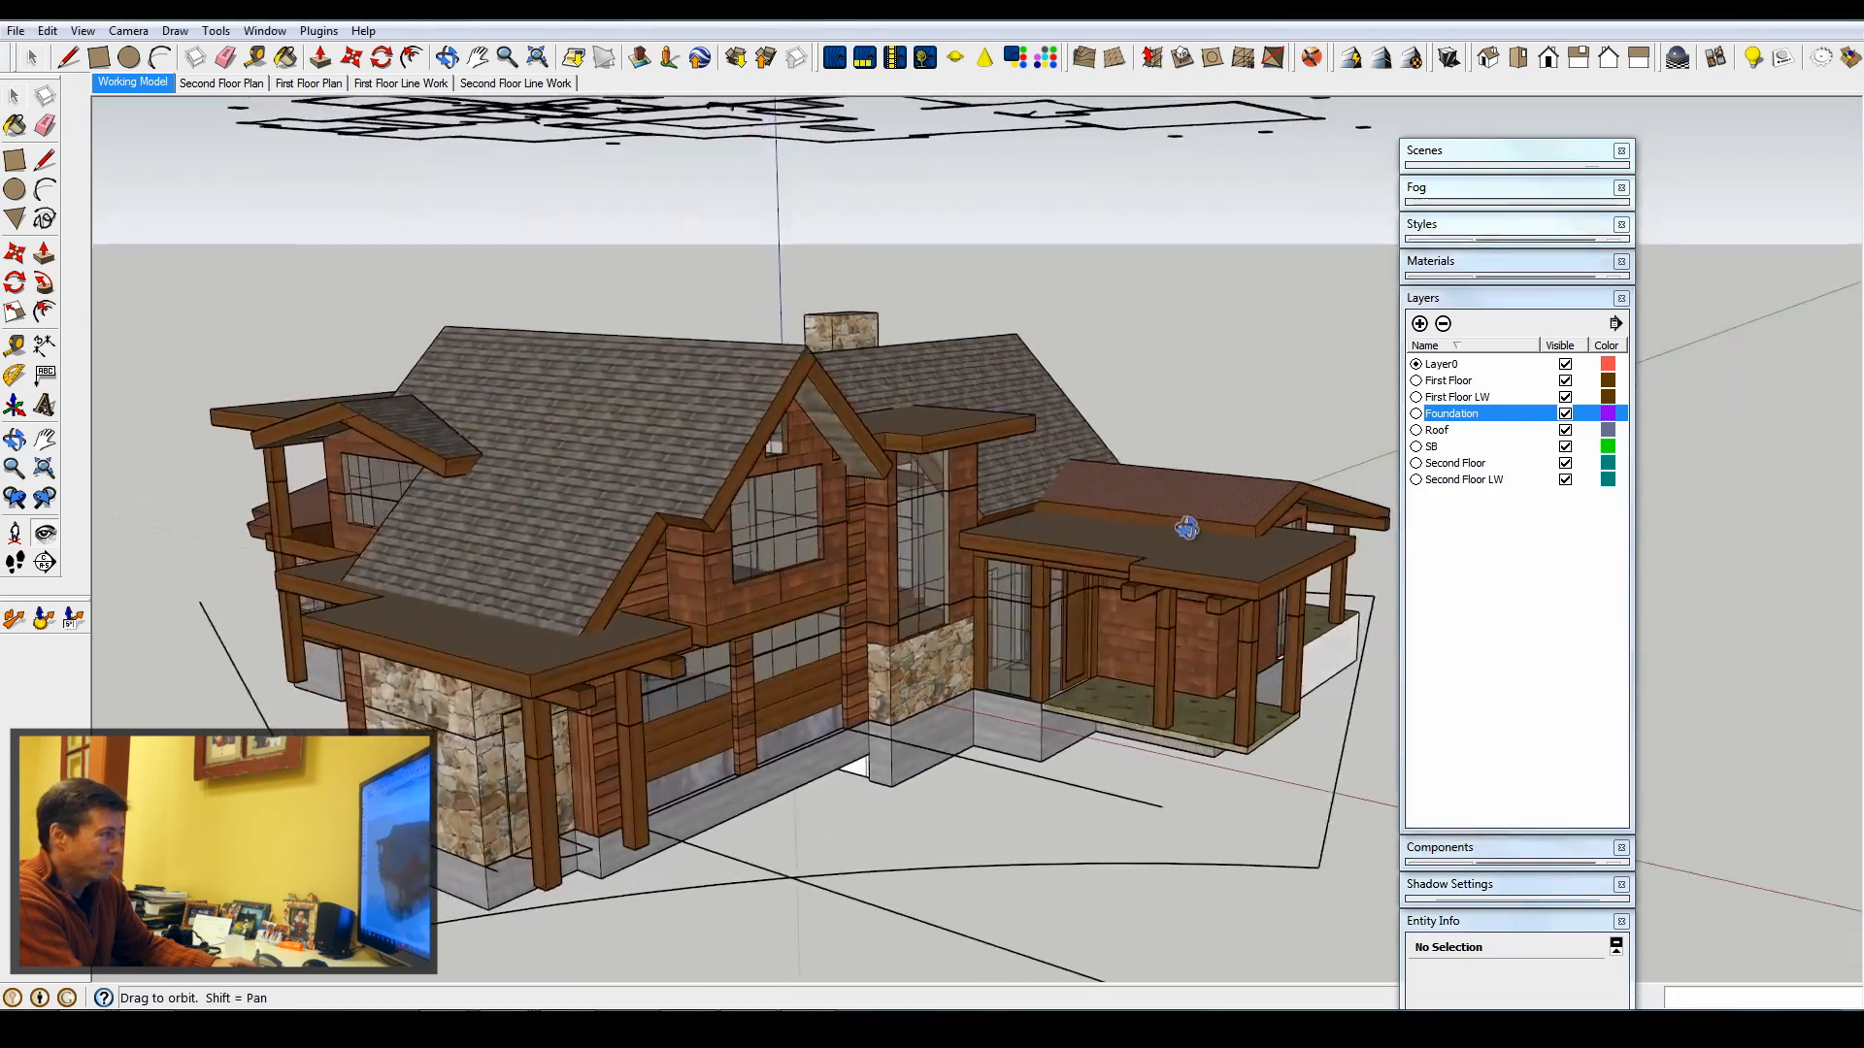
left_click_drag(1186, 526, 567, 534)
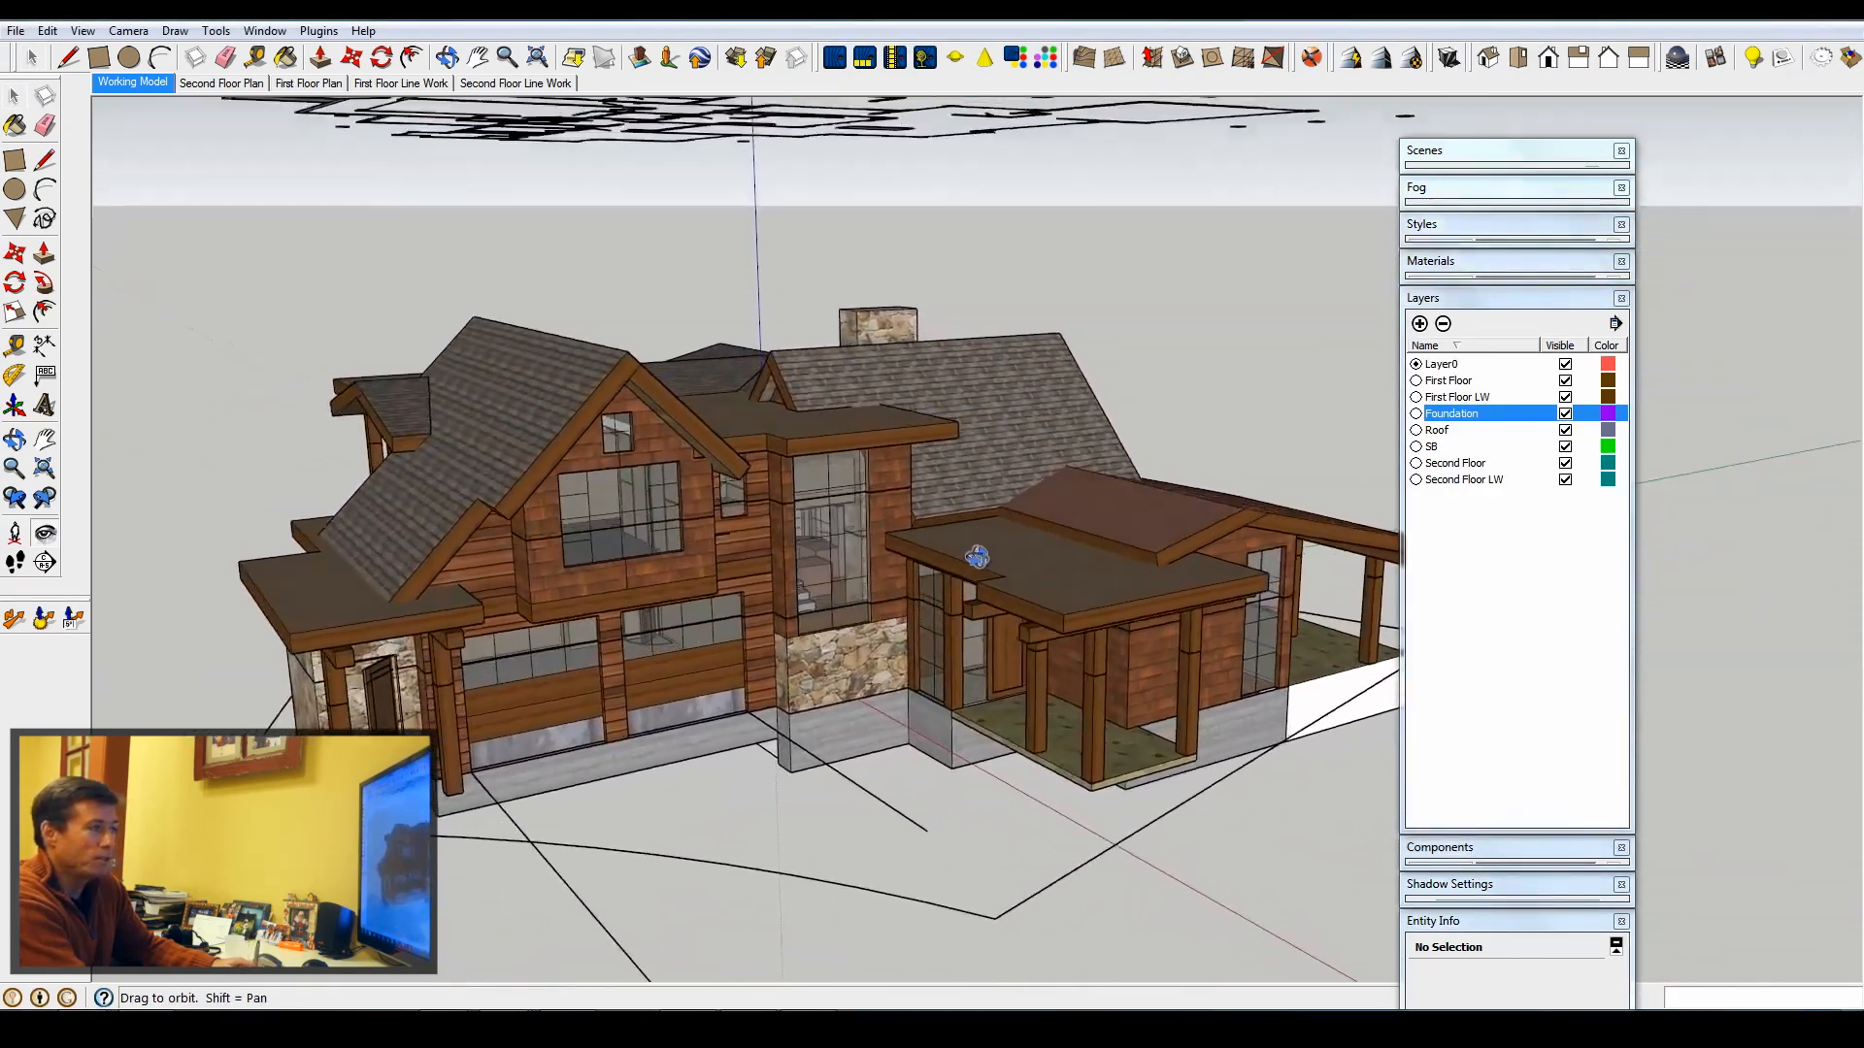
left_click_drag(975, 556, 808, 581)
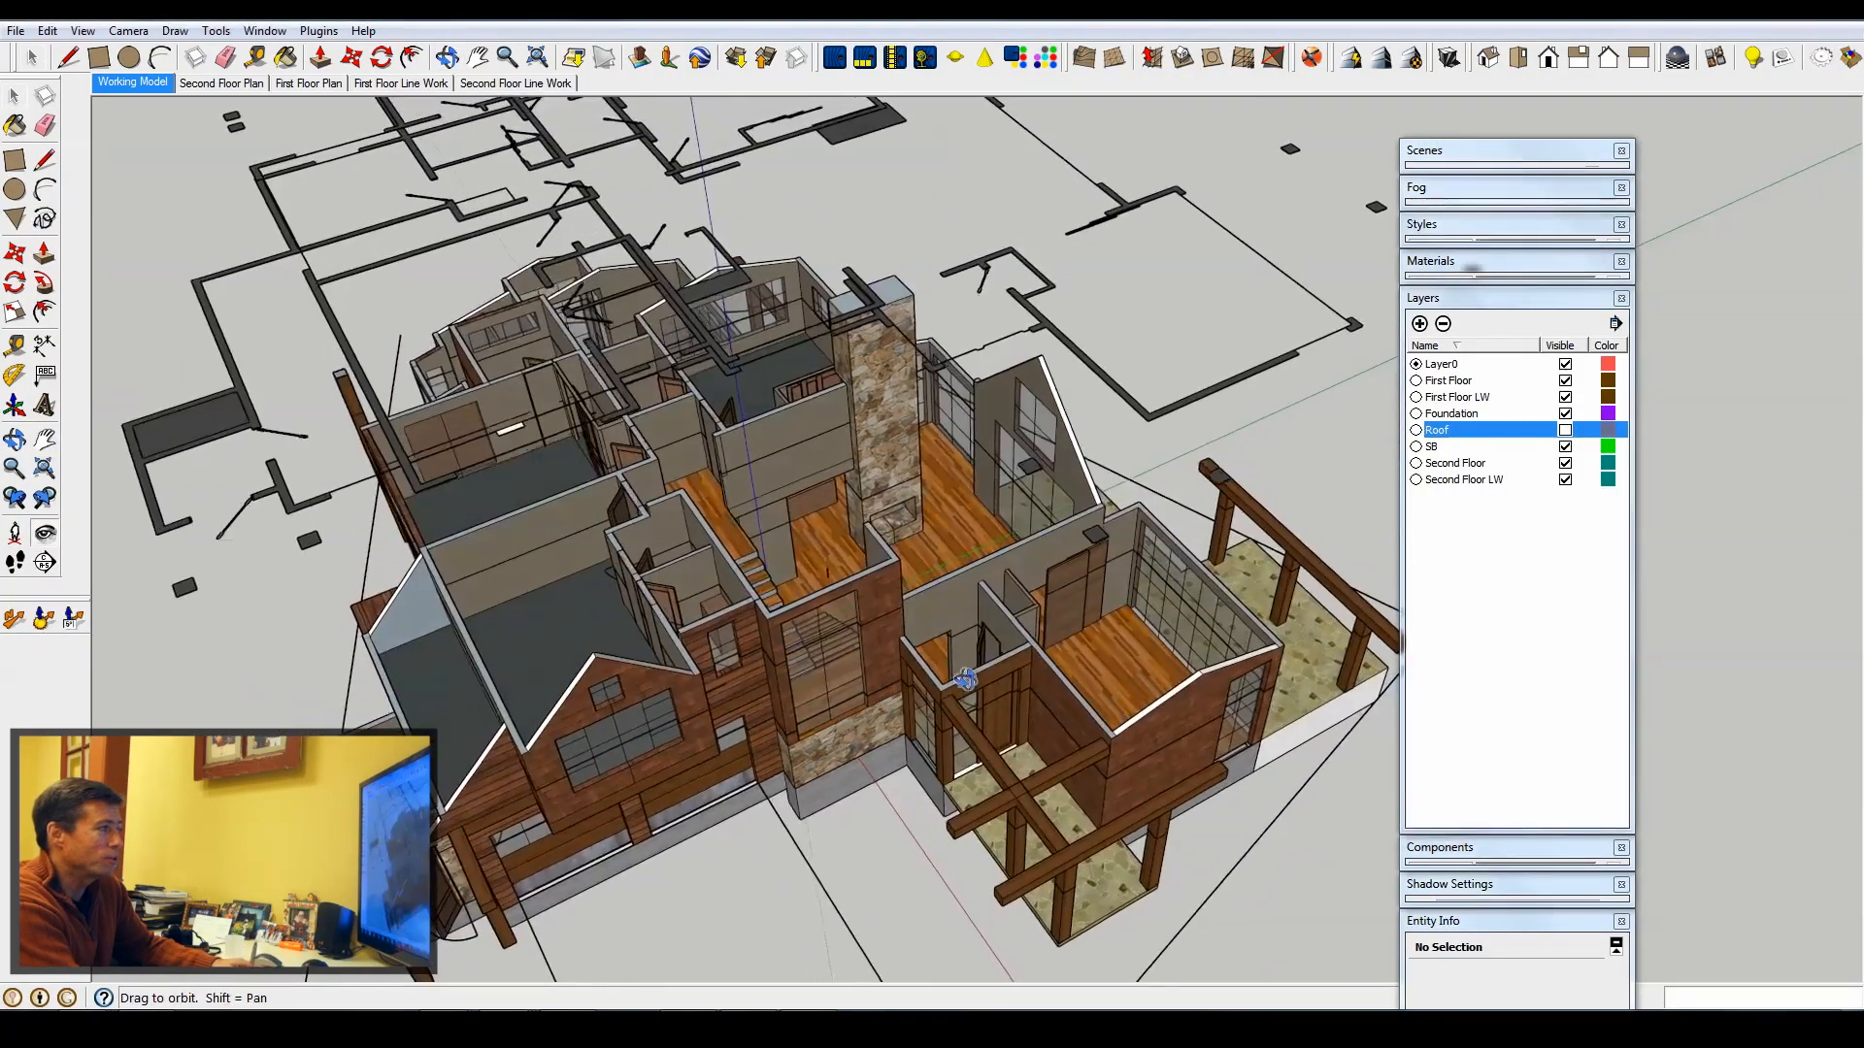
left_click(1567, 429)
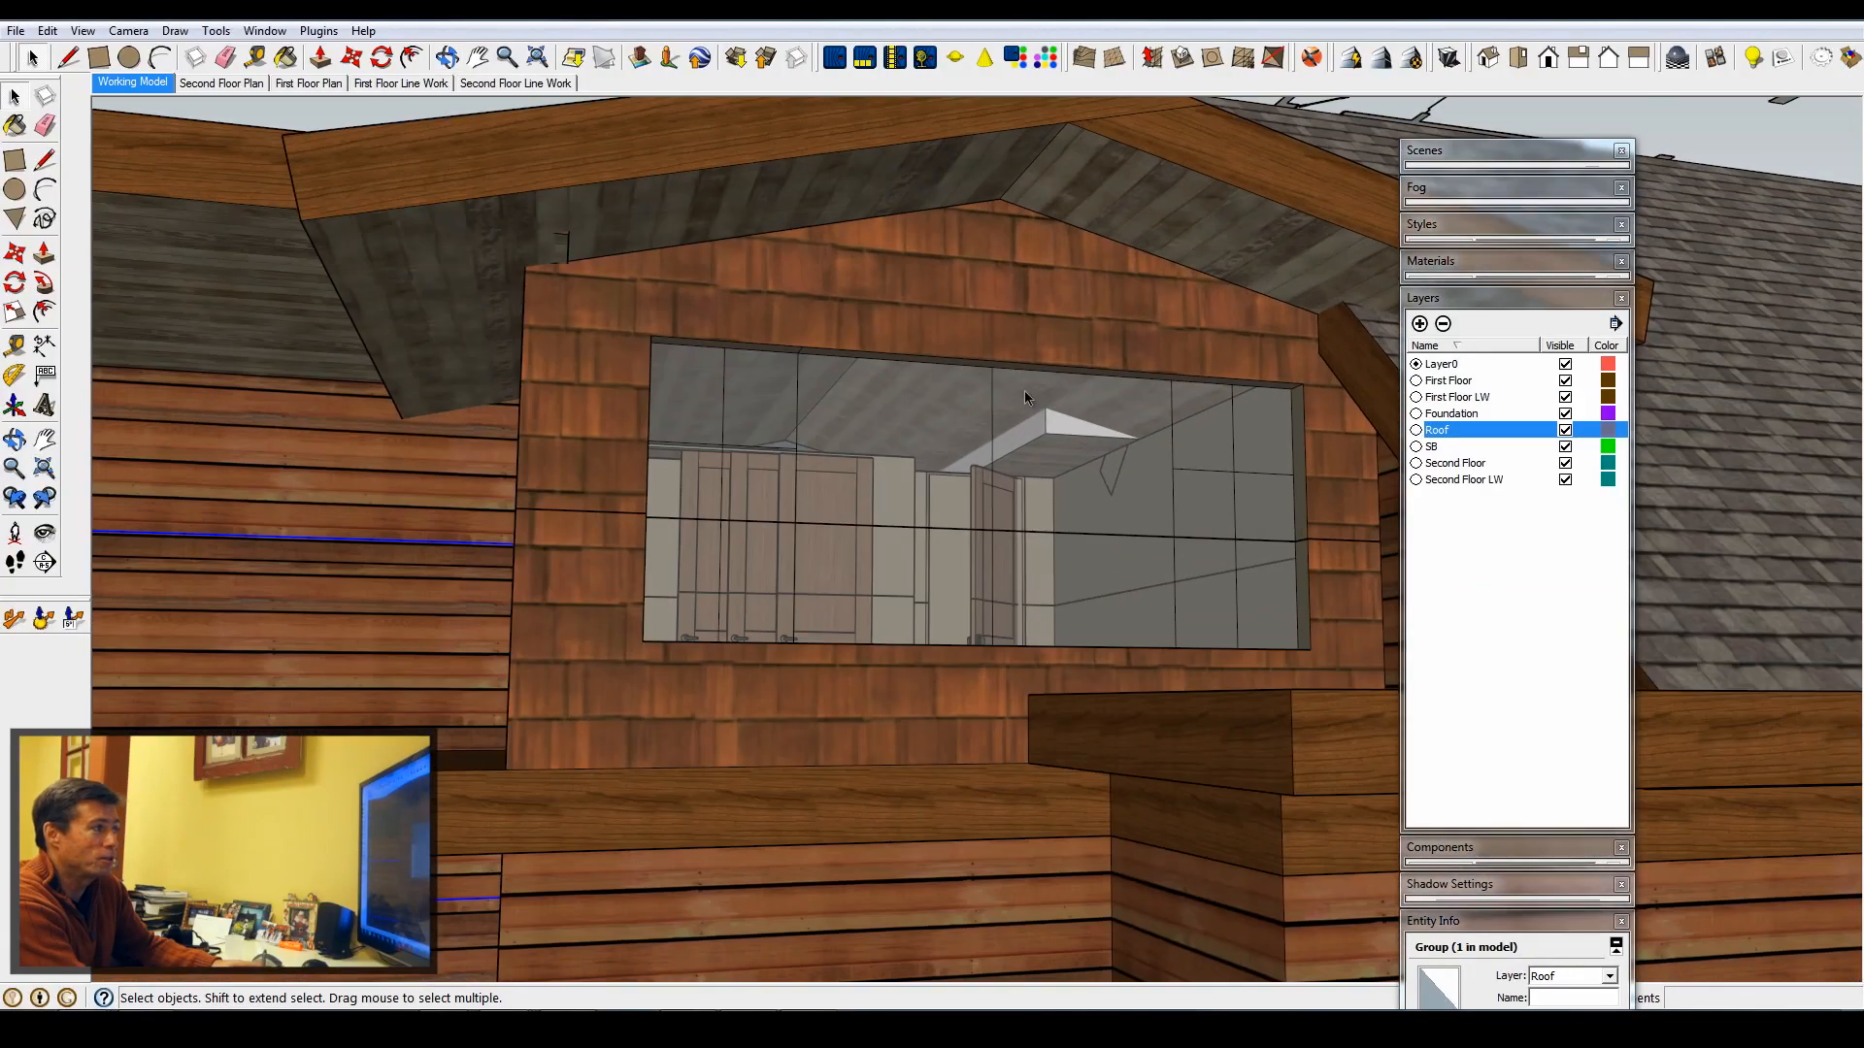
Step: Zoom out to the whole side elevation, then close in on the front bay windows
left_click_drag(1022, 398, 891, 422)
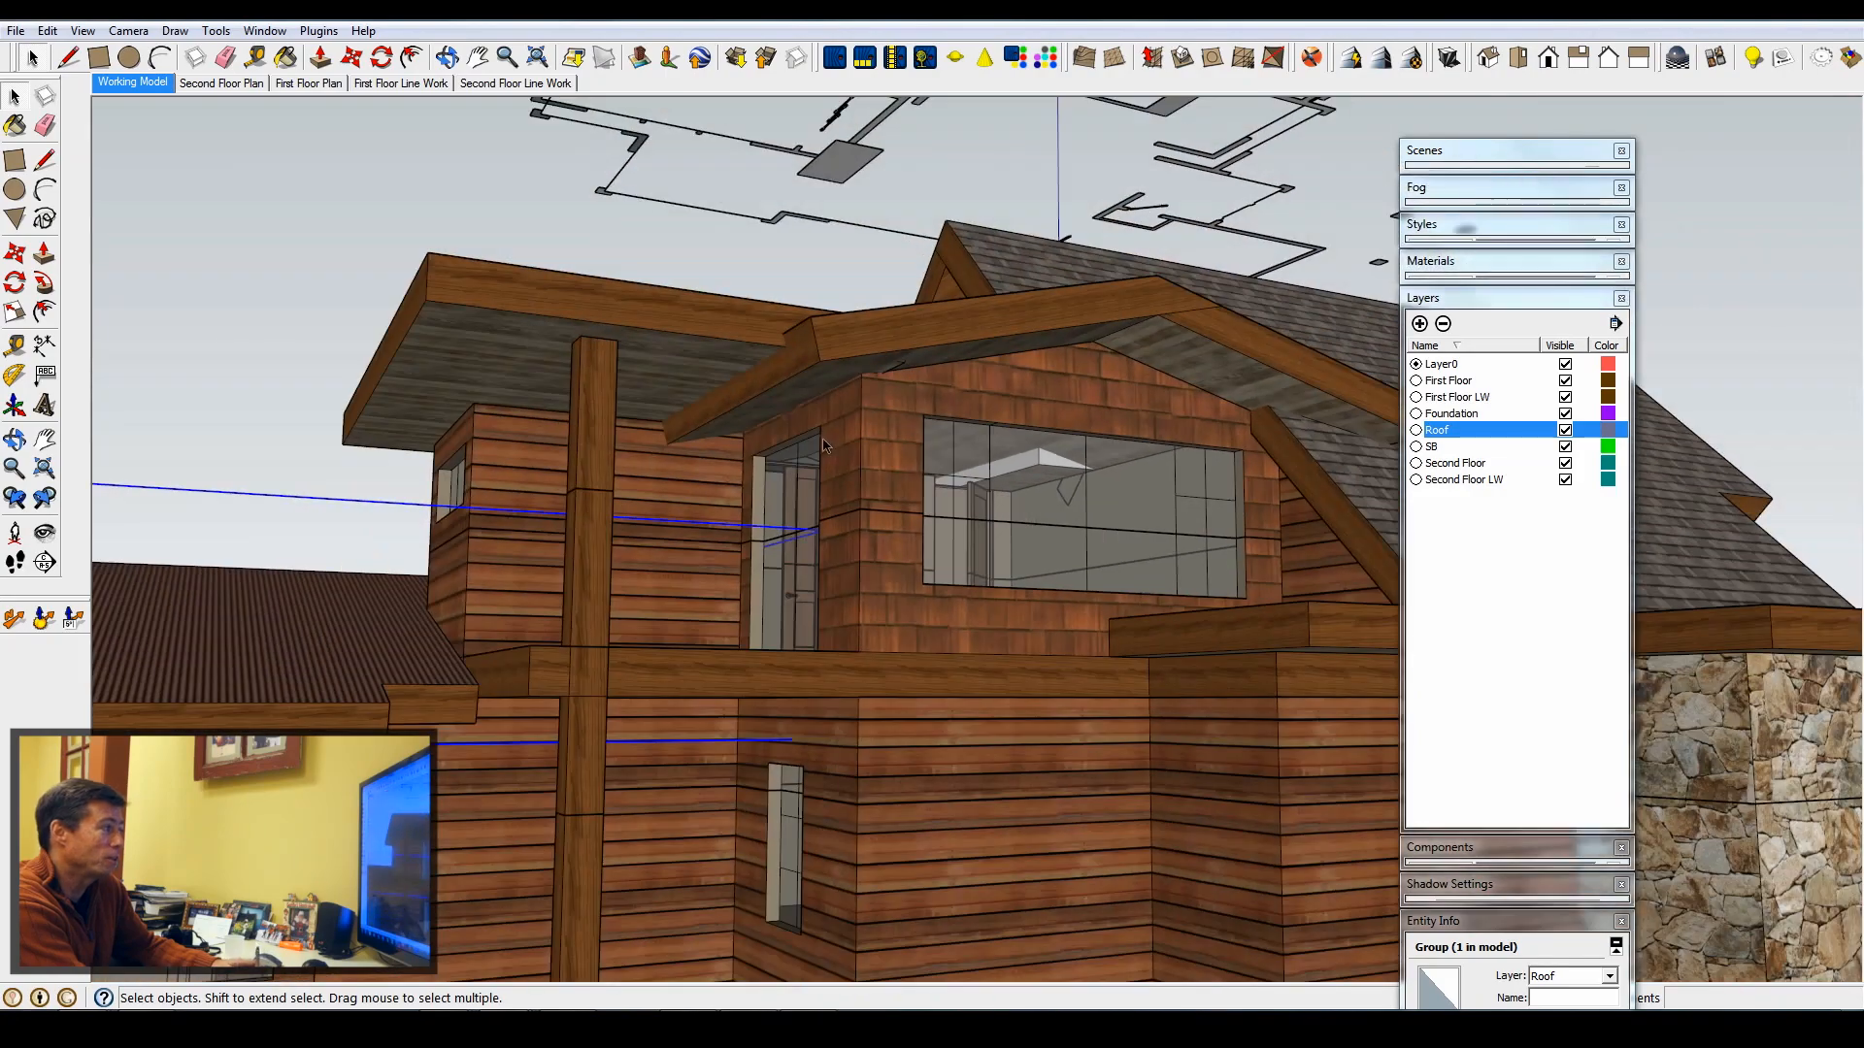
left_click_drag(821, 446, 1344, 481)
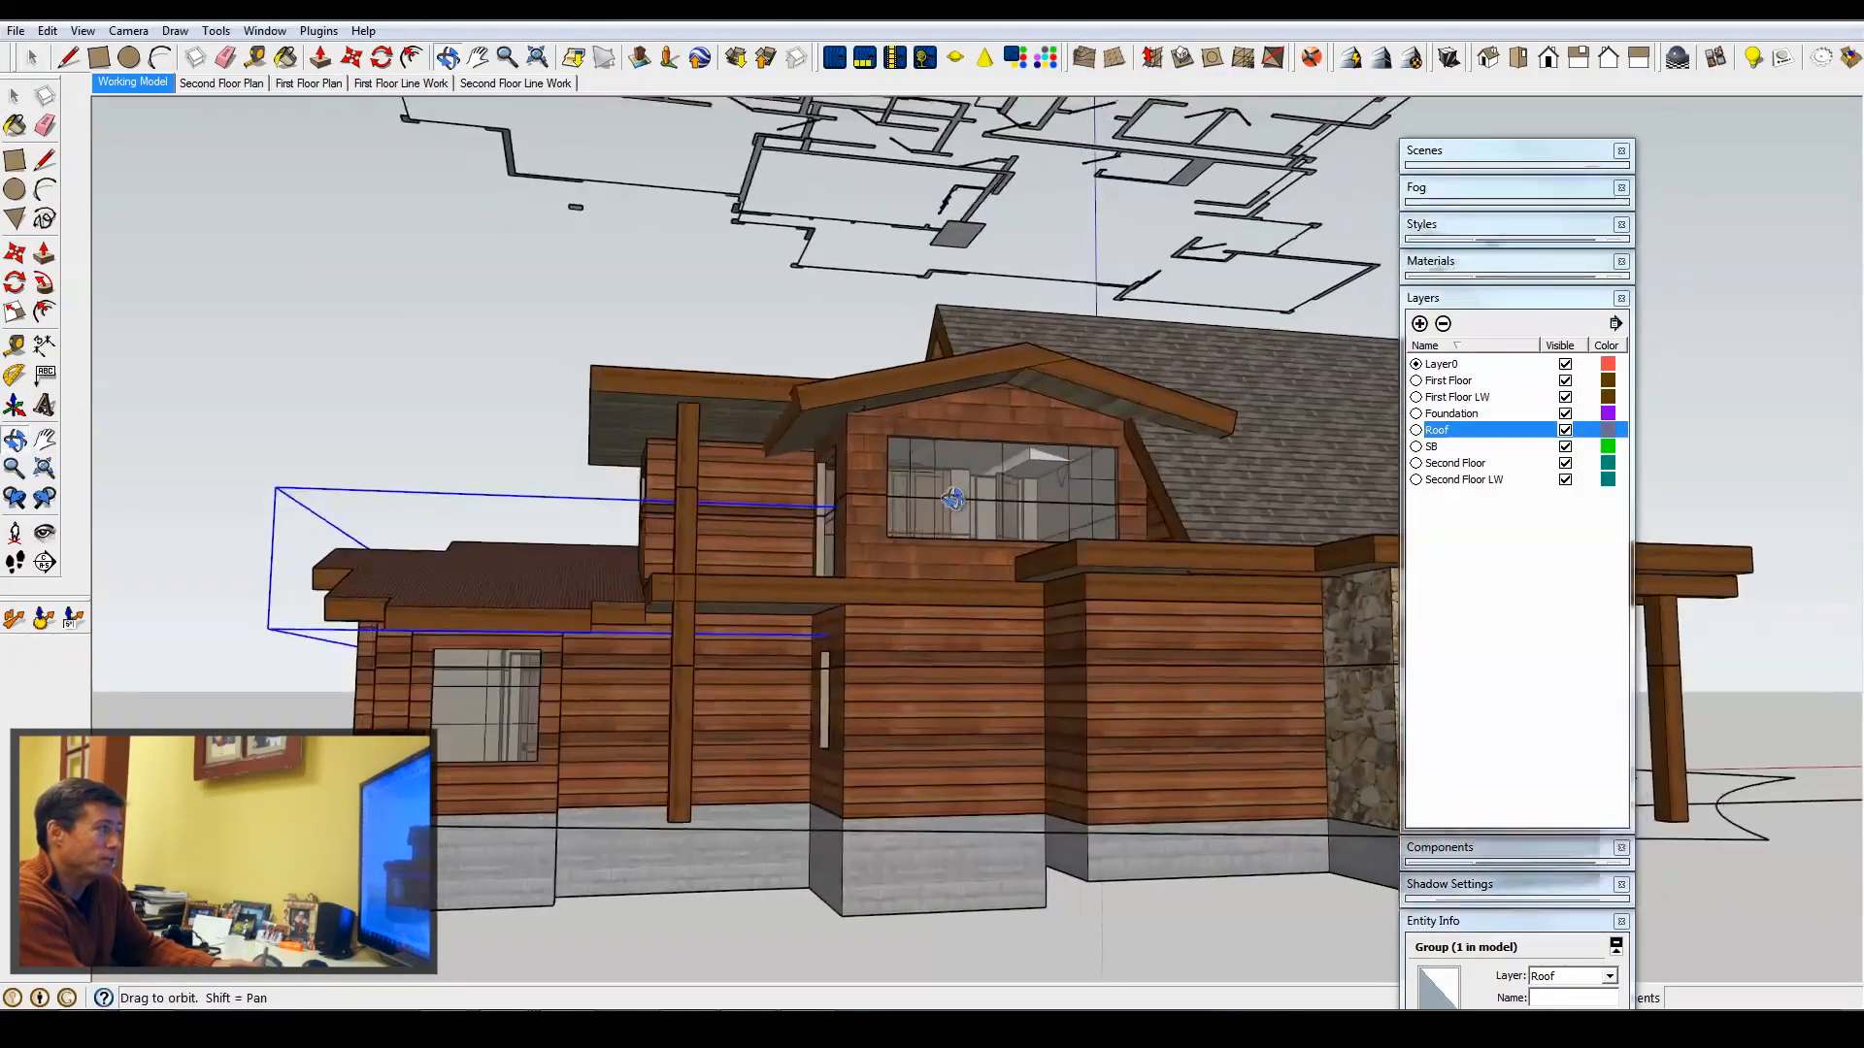
left_click_drag(951, 499, 699, 621)
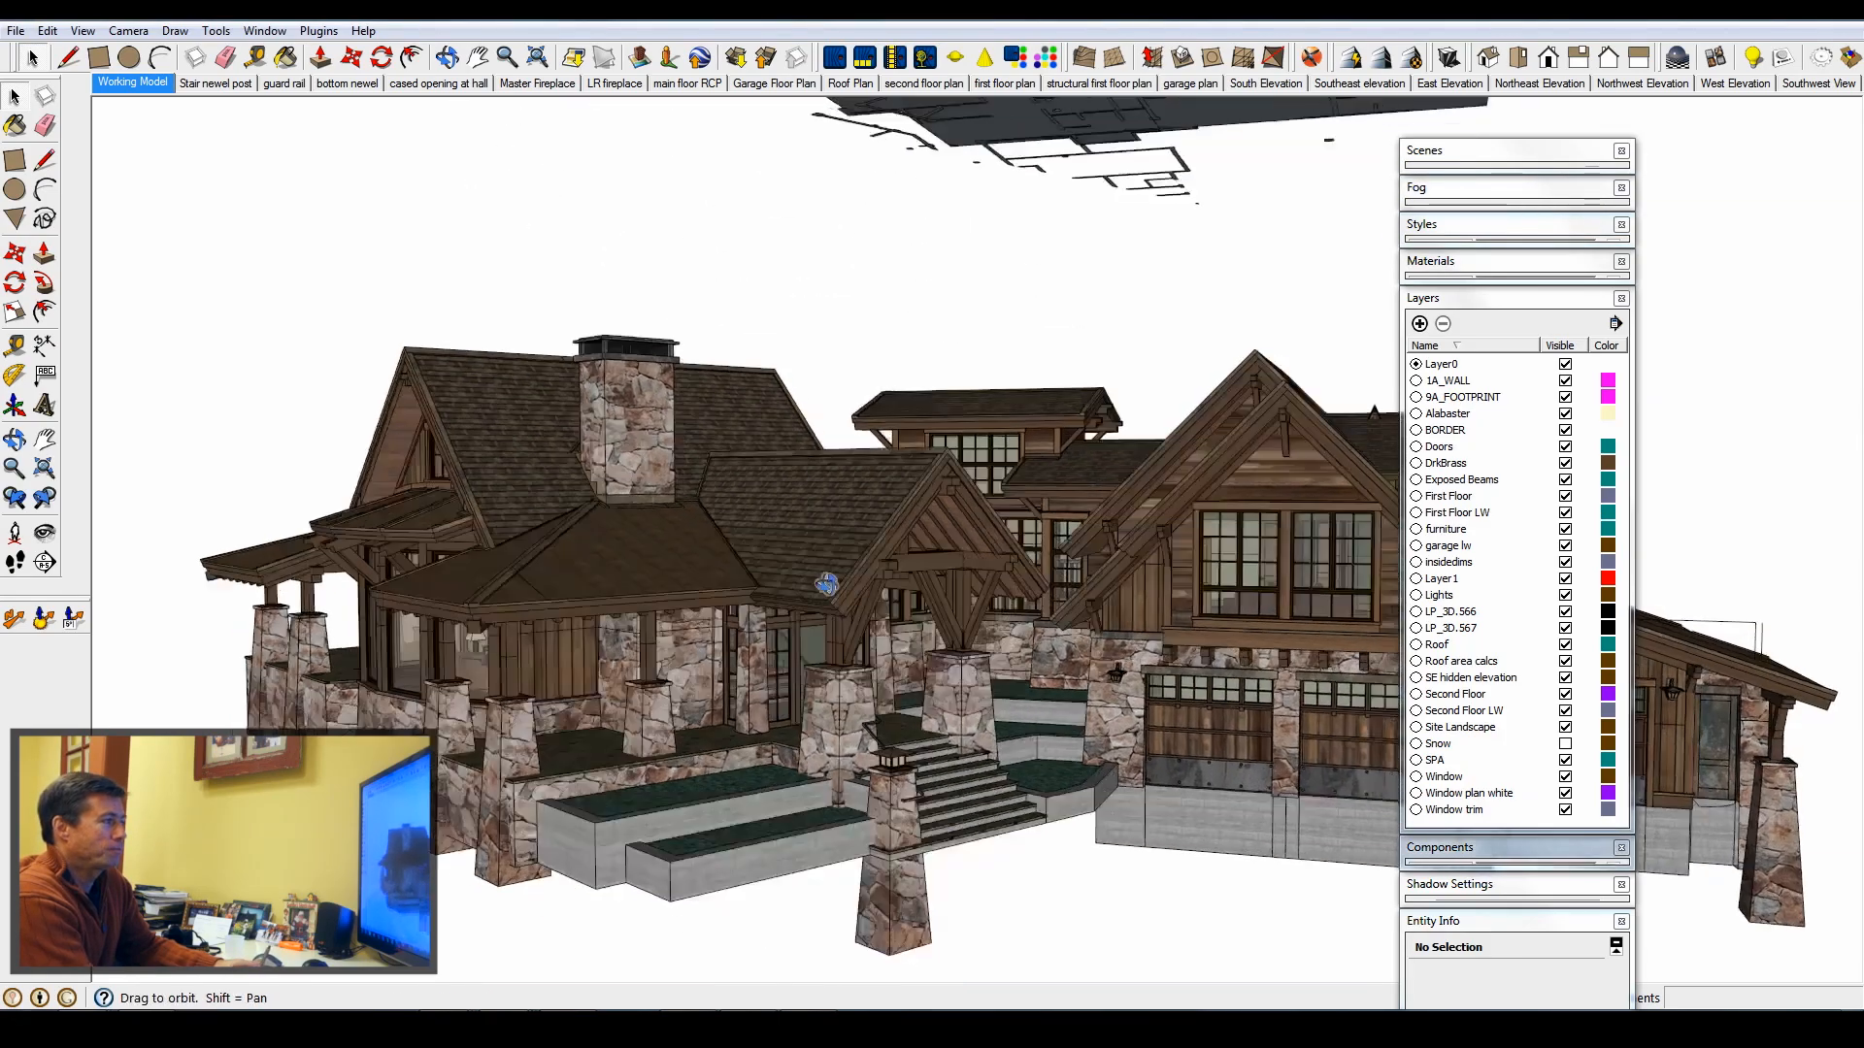
left_click_drag(832, 583, 809, 606)
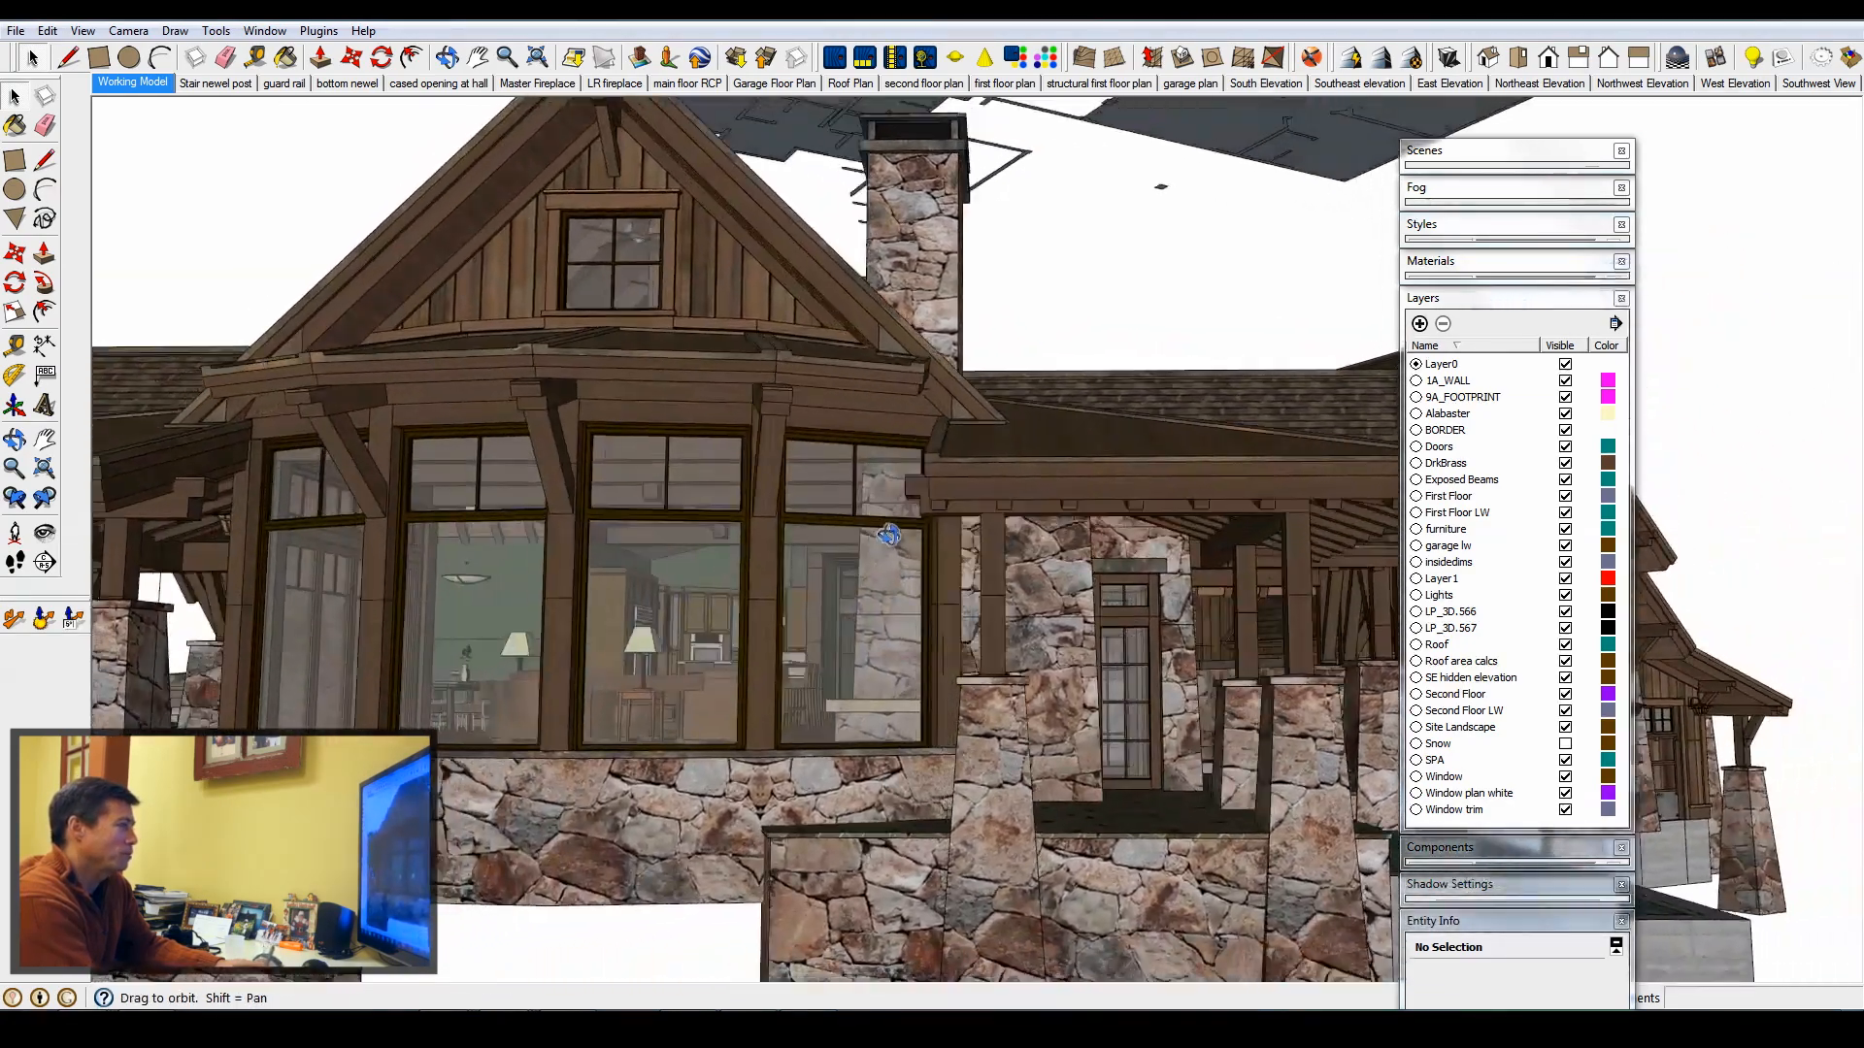
left_click_drag(891, 535, 1106, 505)
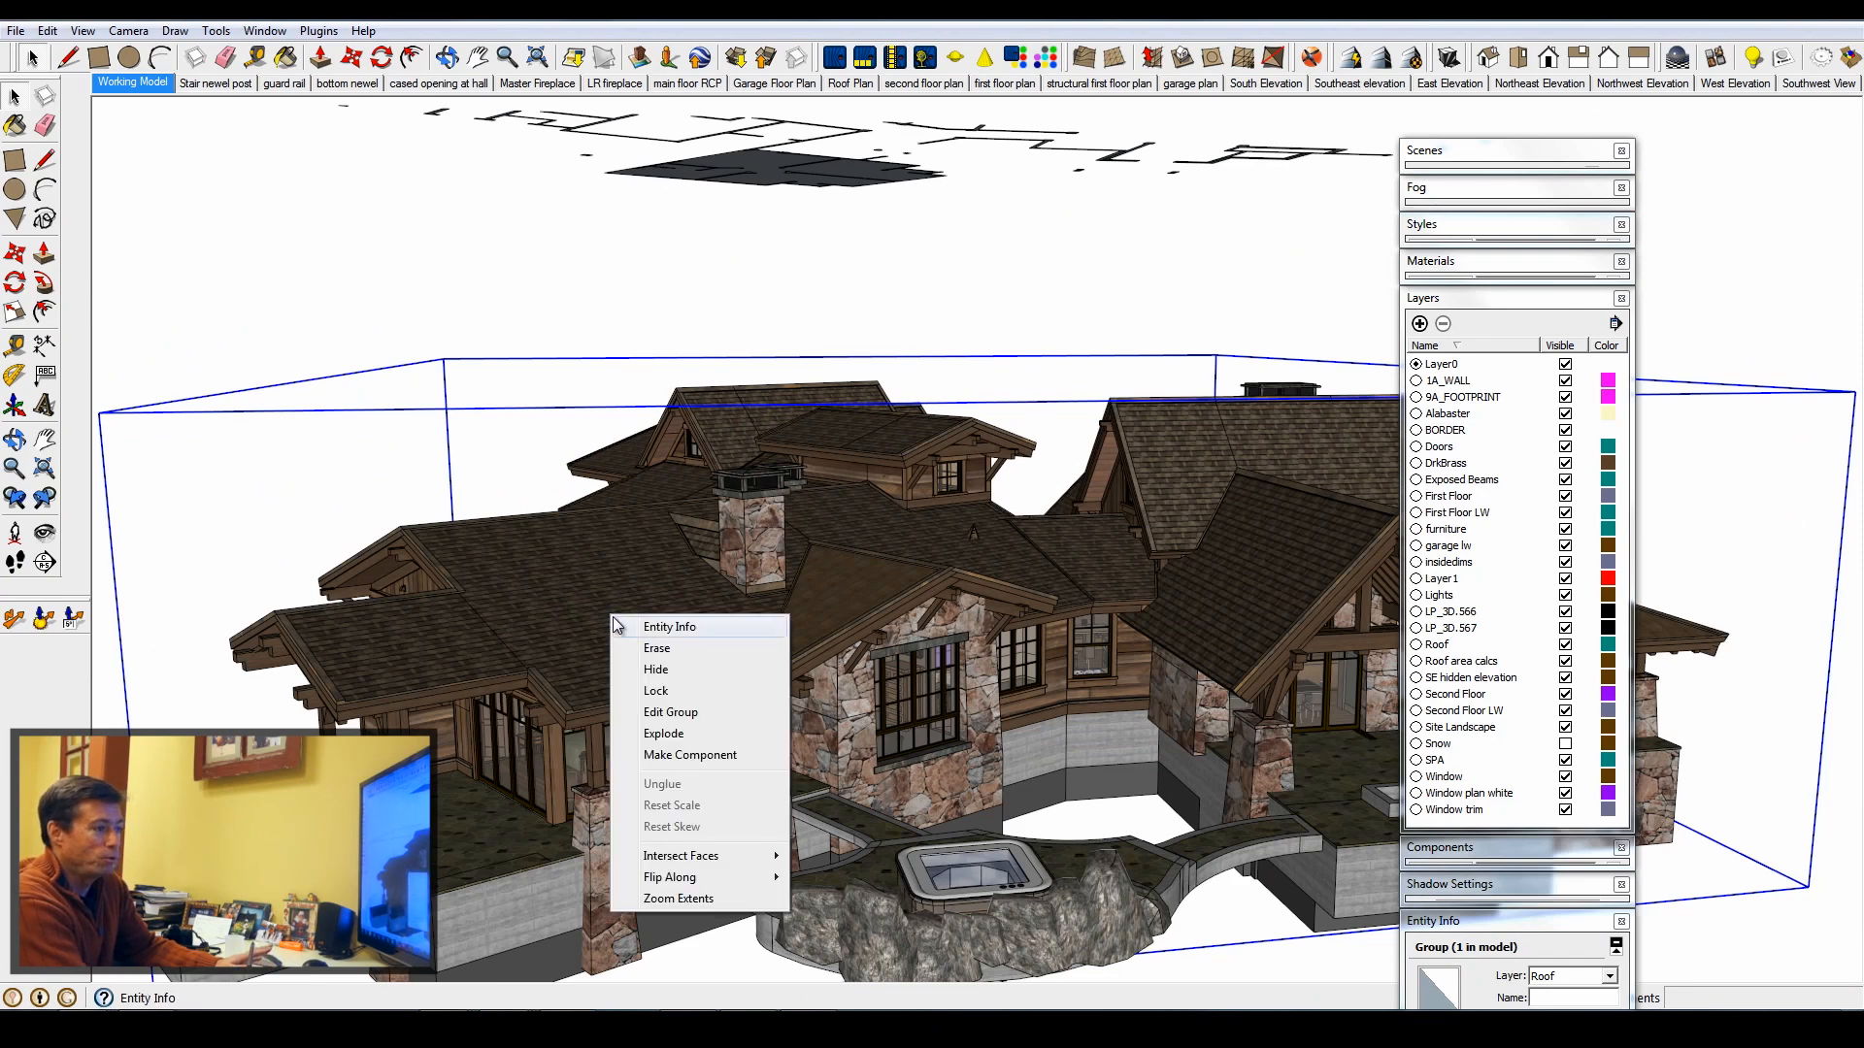
mouse_move(660, 651)
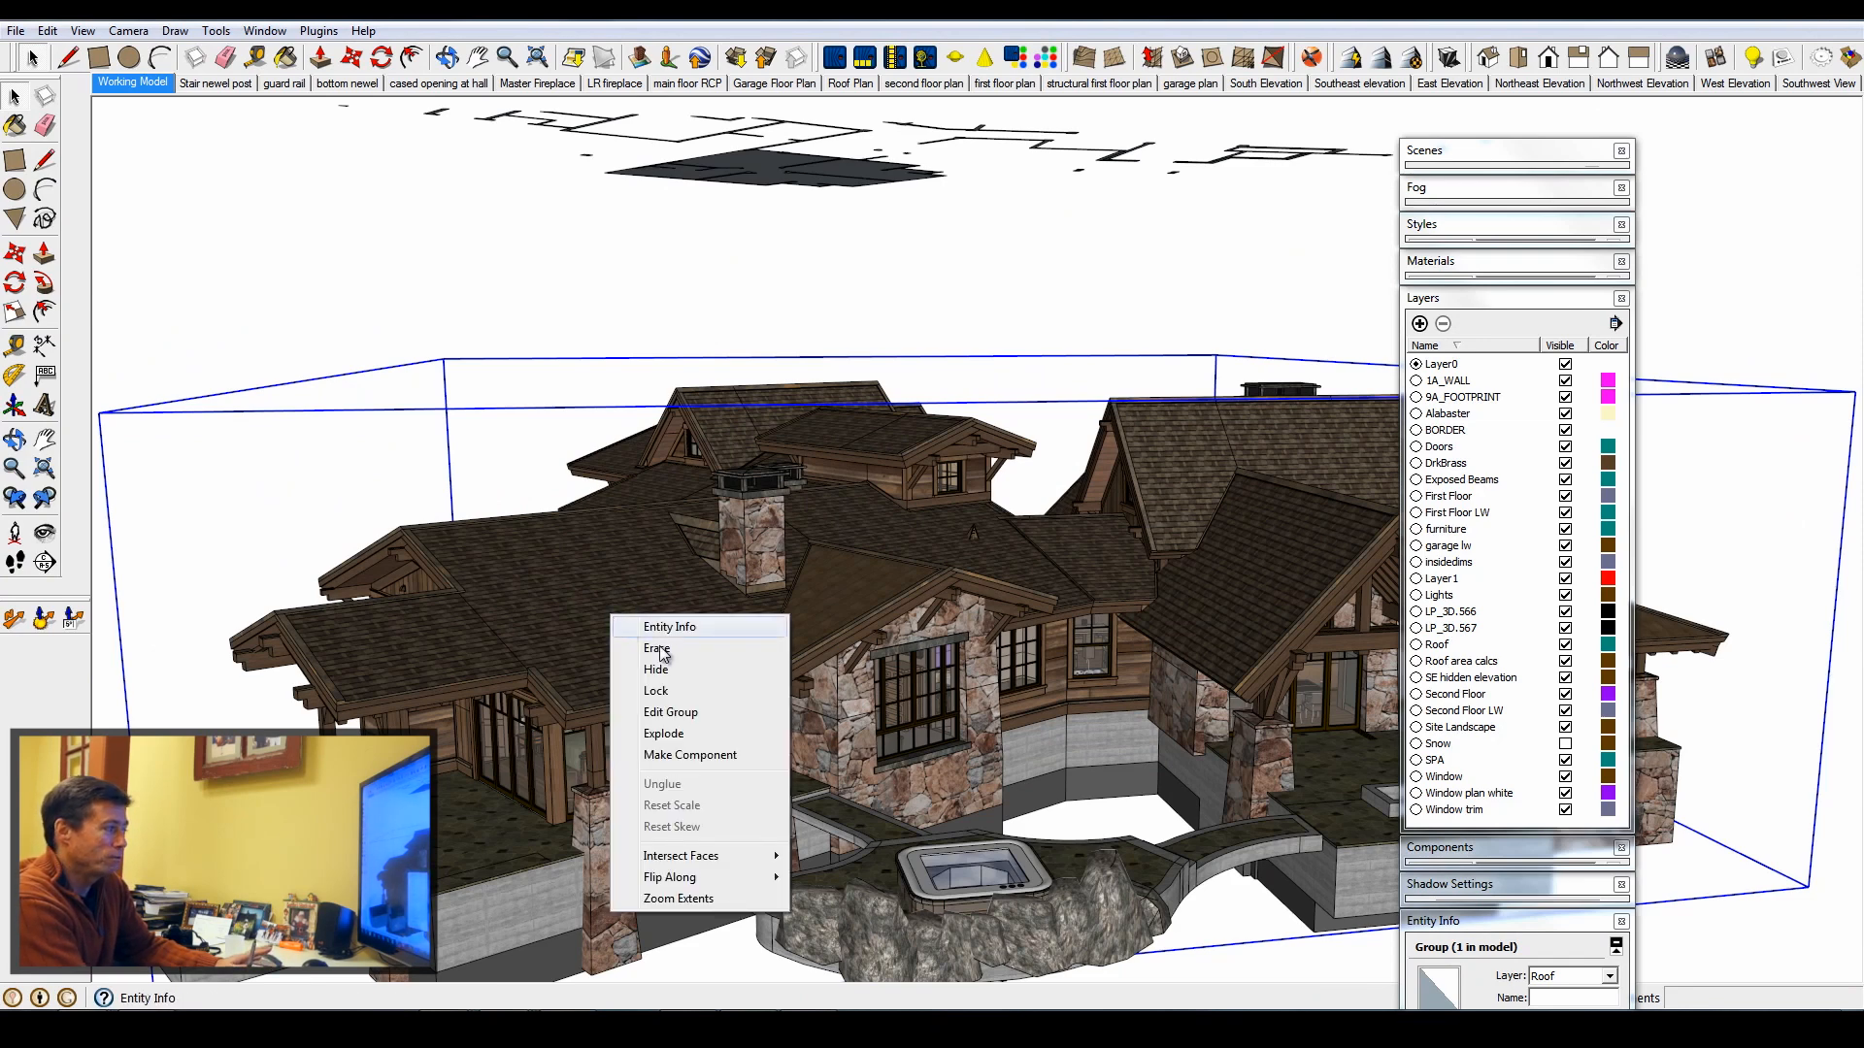
mouse_move(688, 711)
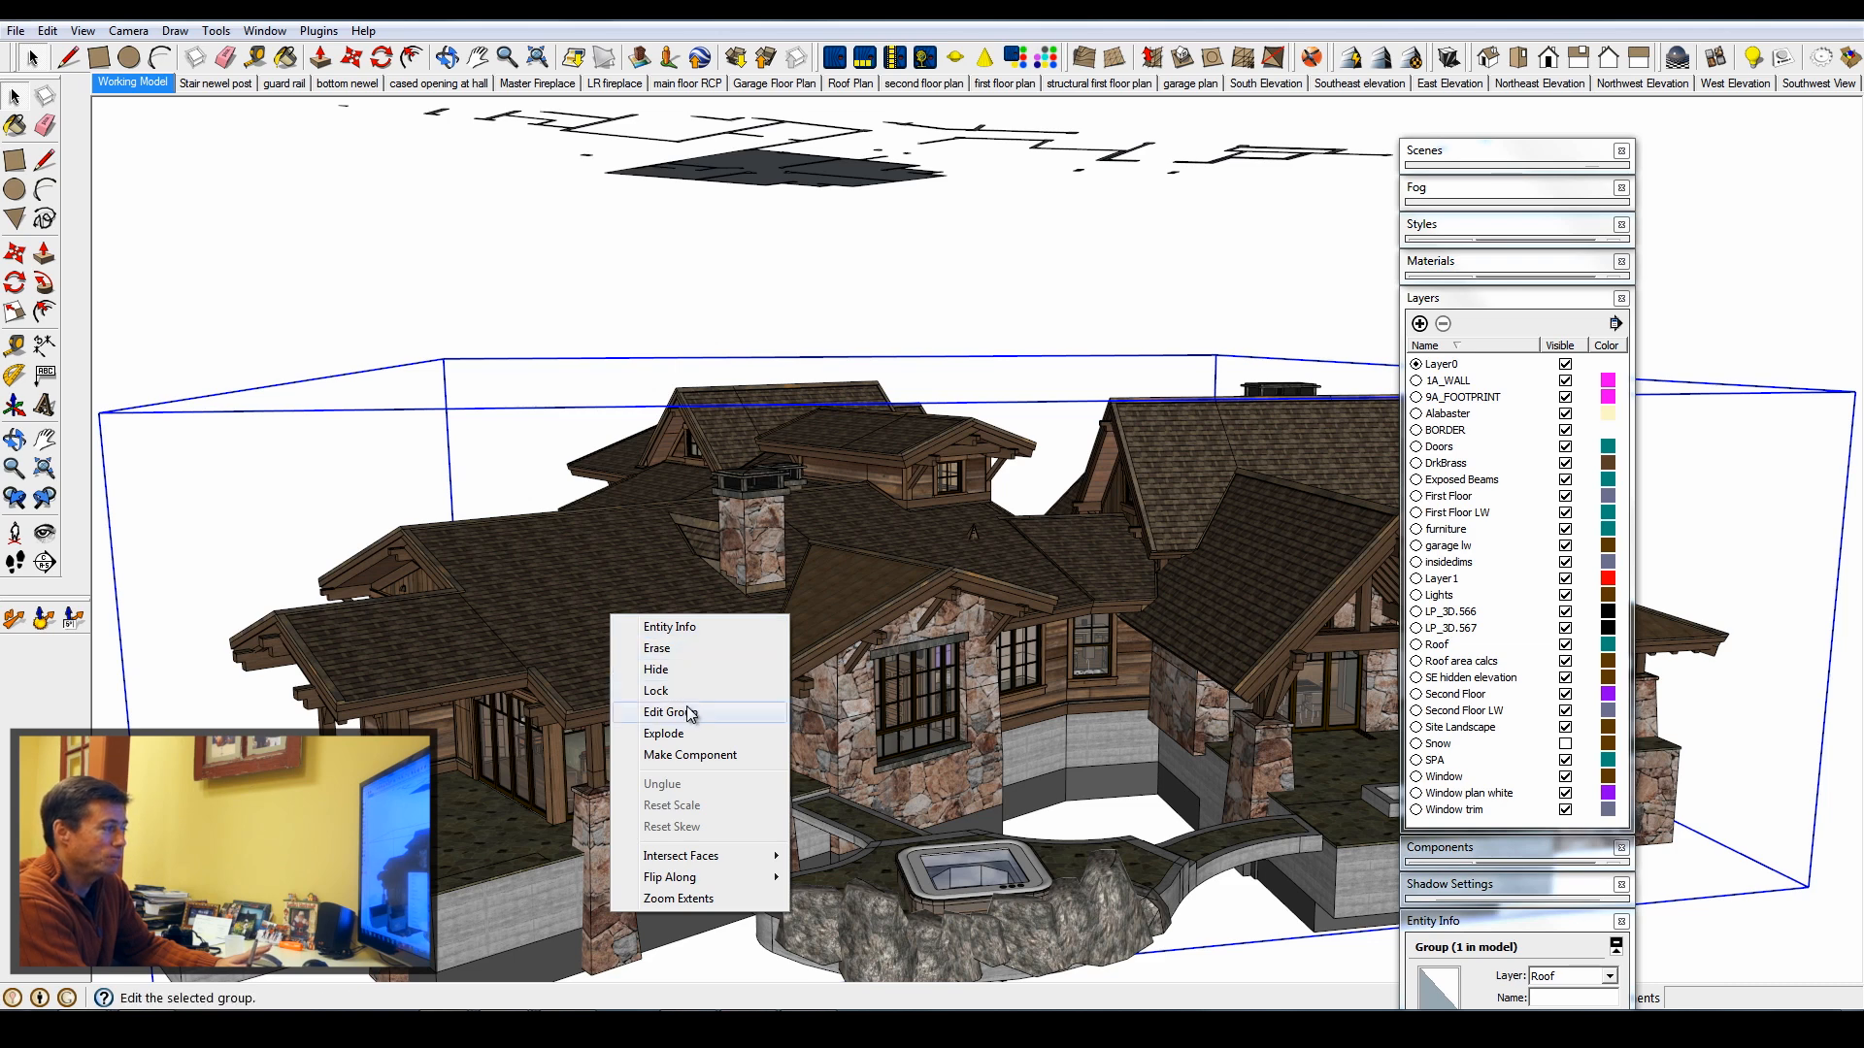
Step: Right-click the large roof group to bring up Edit Group
left_click(663, 734)
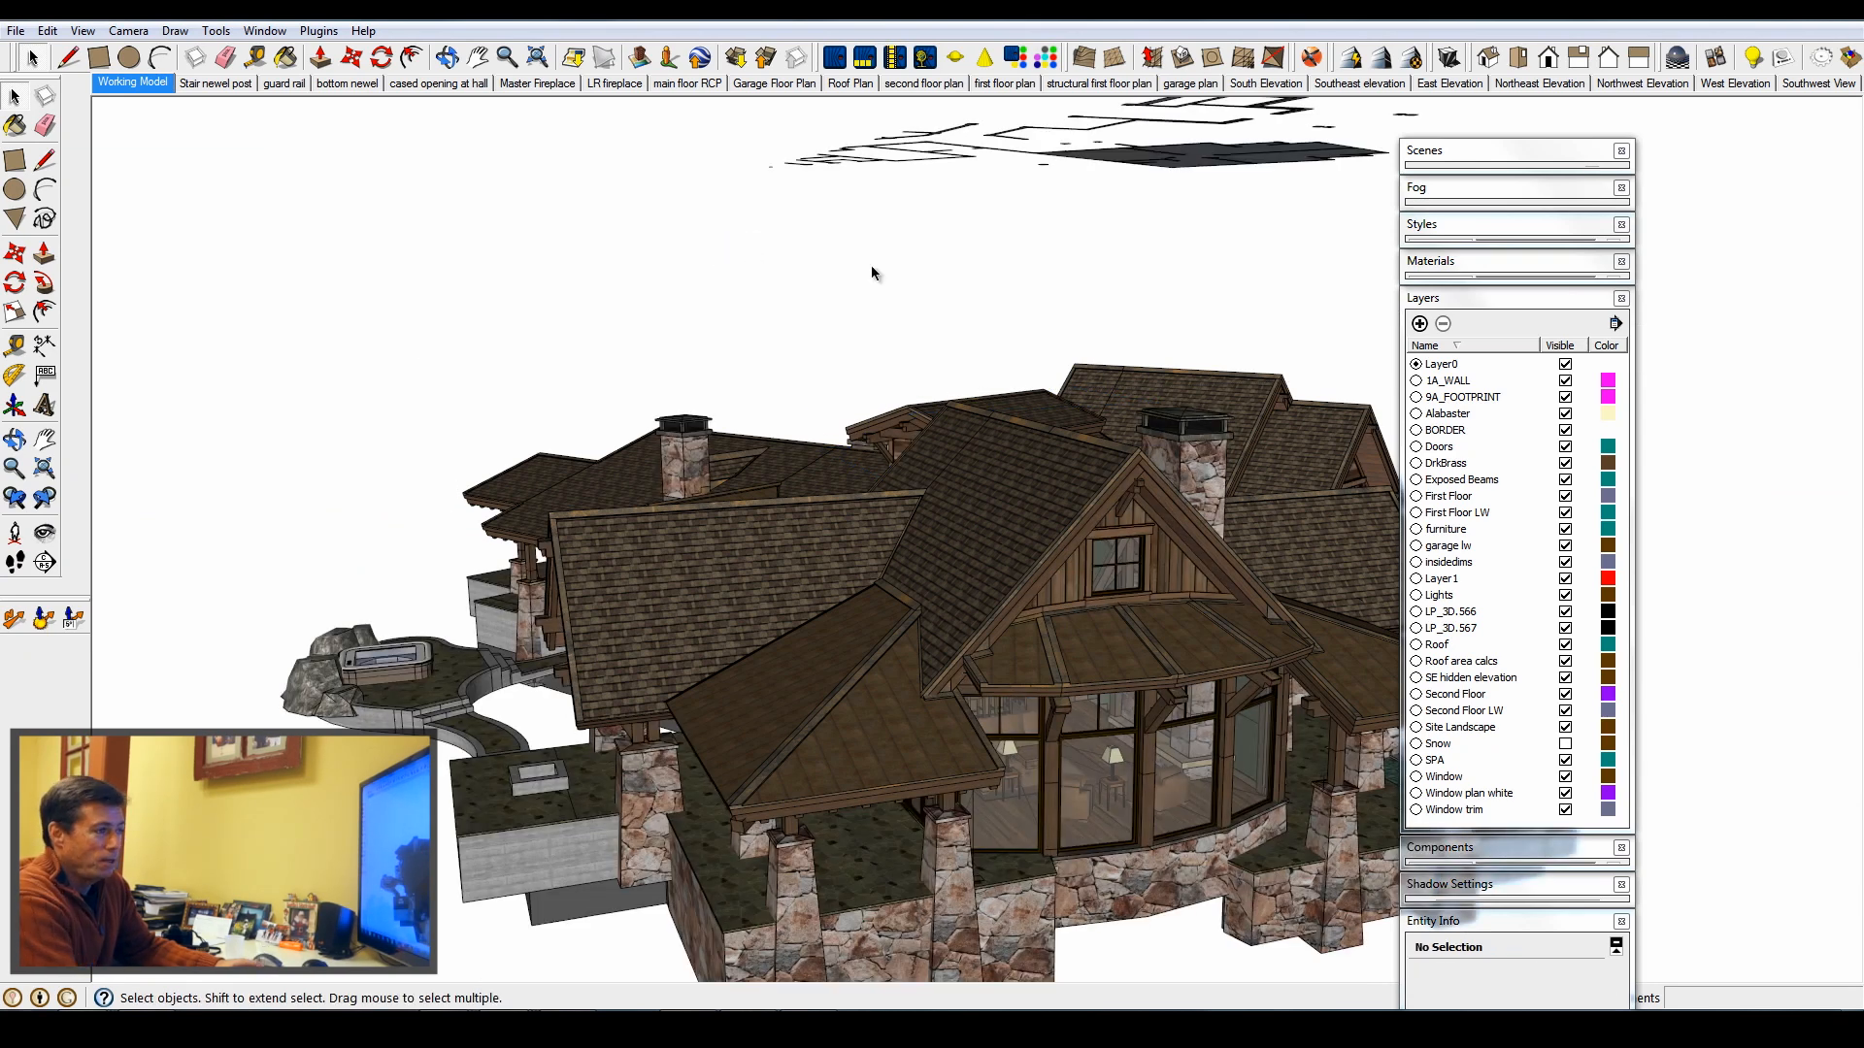
Step: Hide the Roof layer and orbit over the exposed upper-floor rooms and walls
left_click(1567, 642)
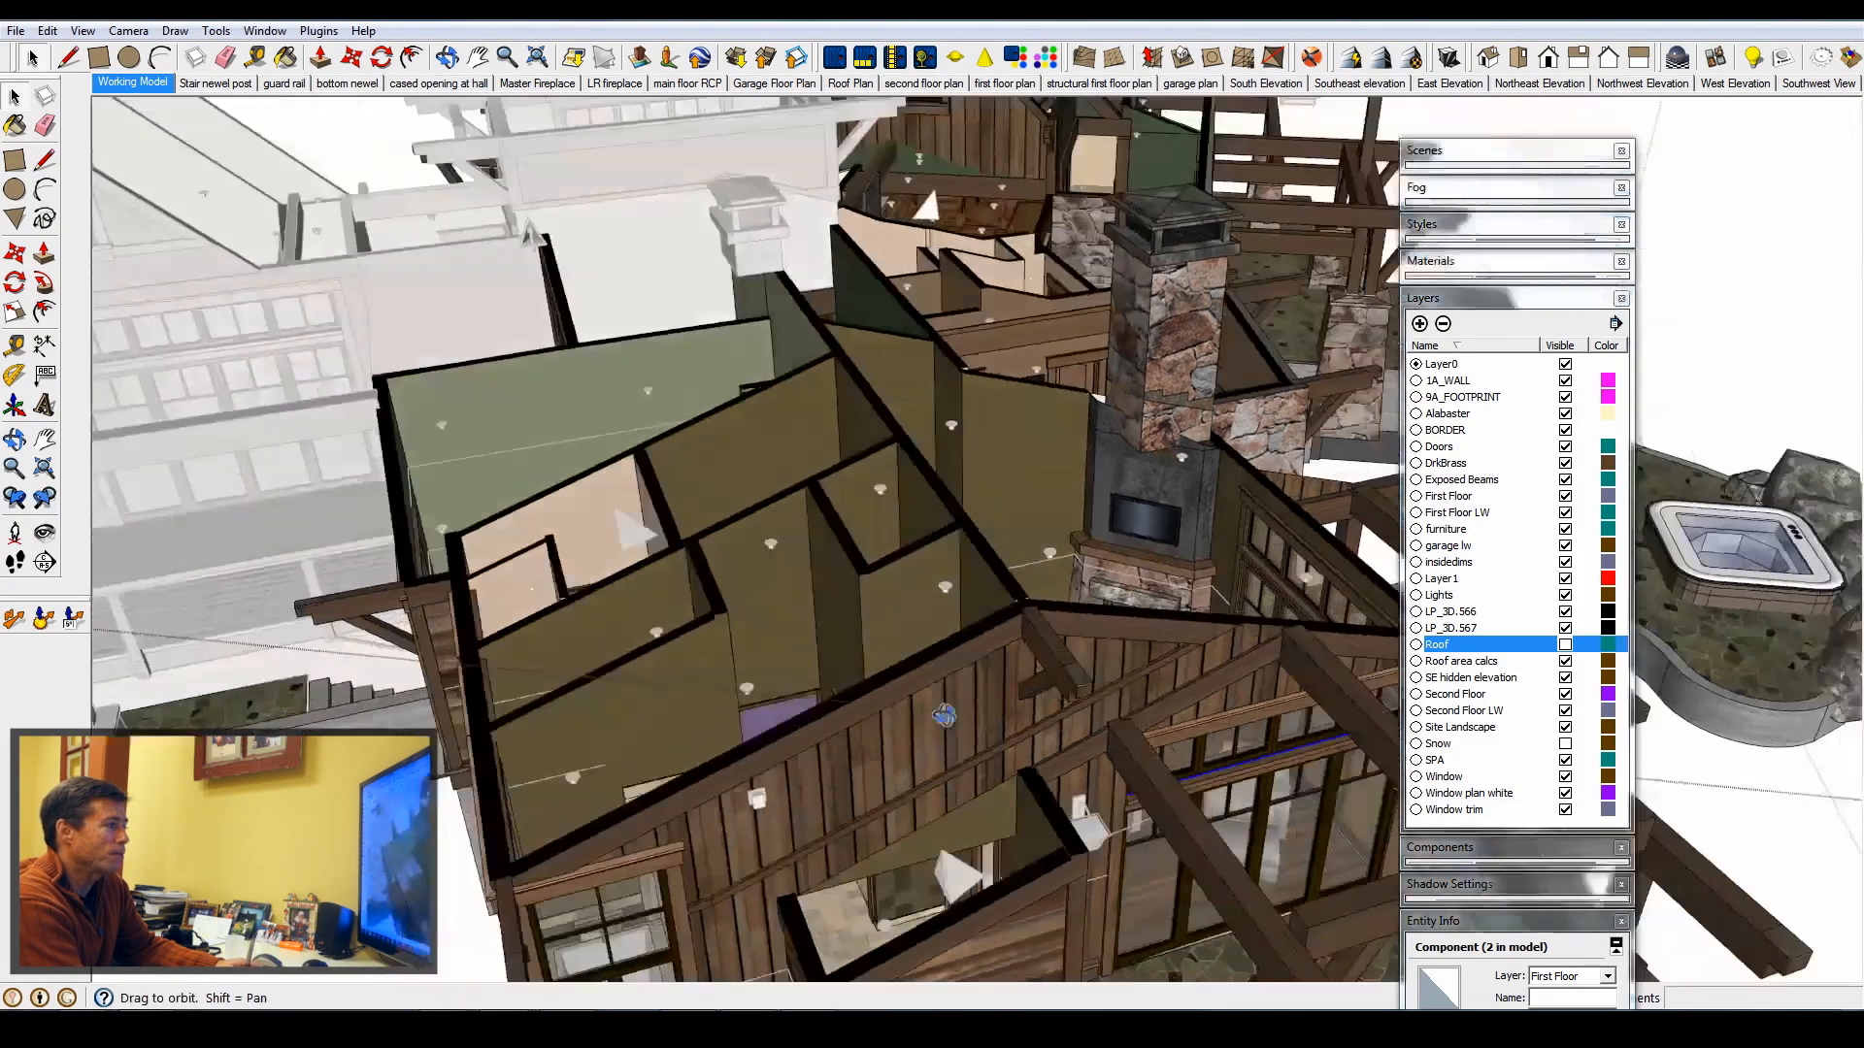
left_click_drag(944, 714, 879, 512)
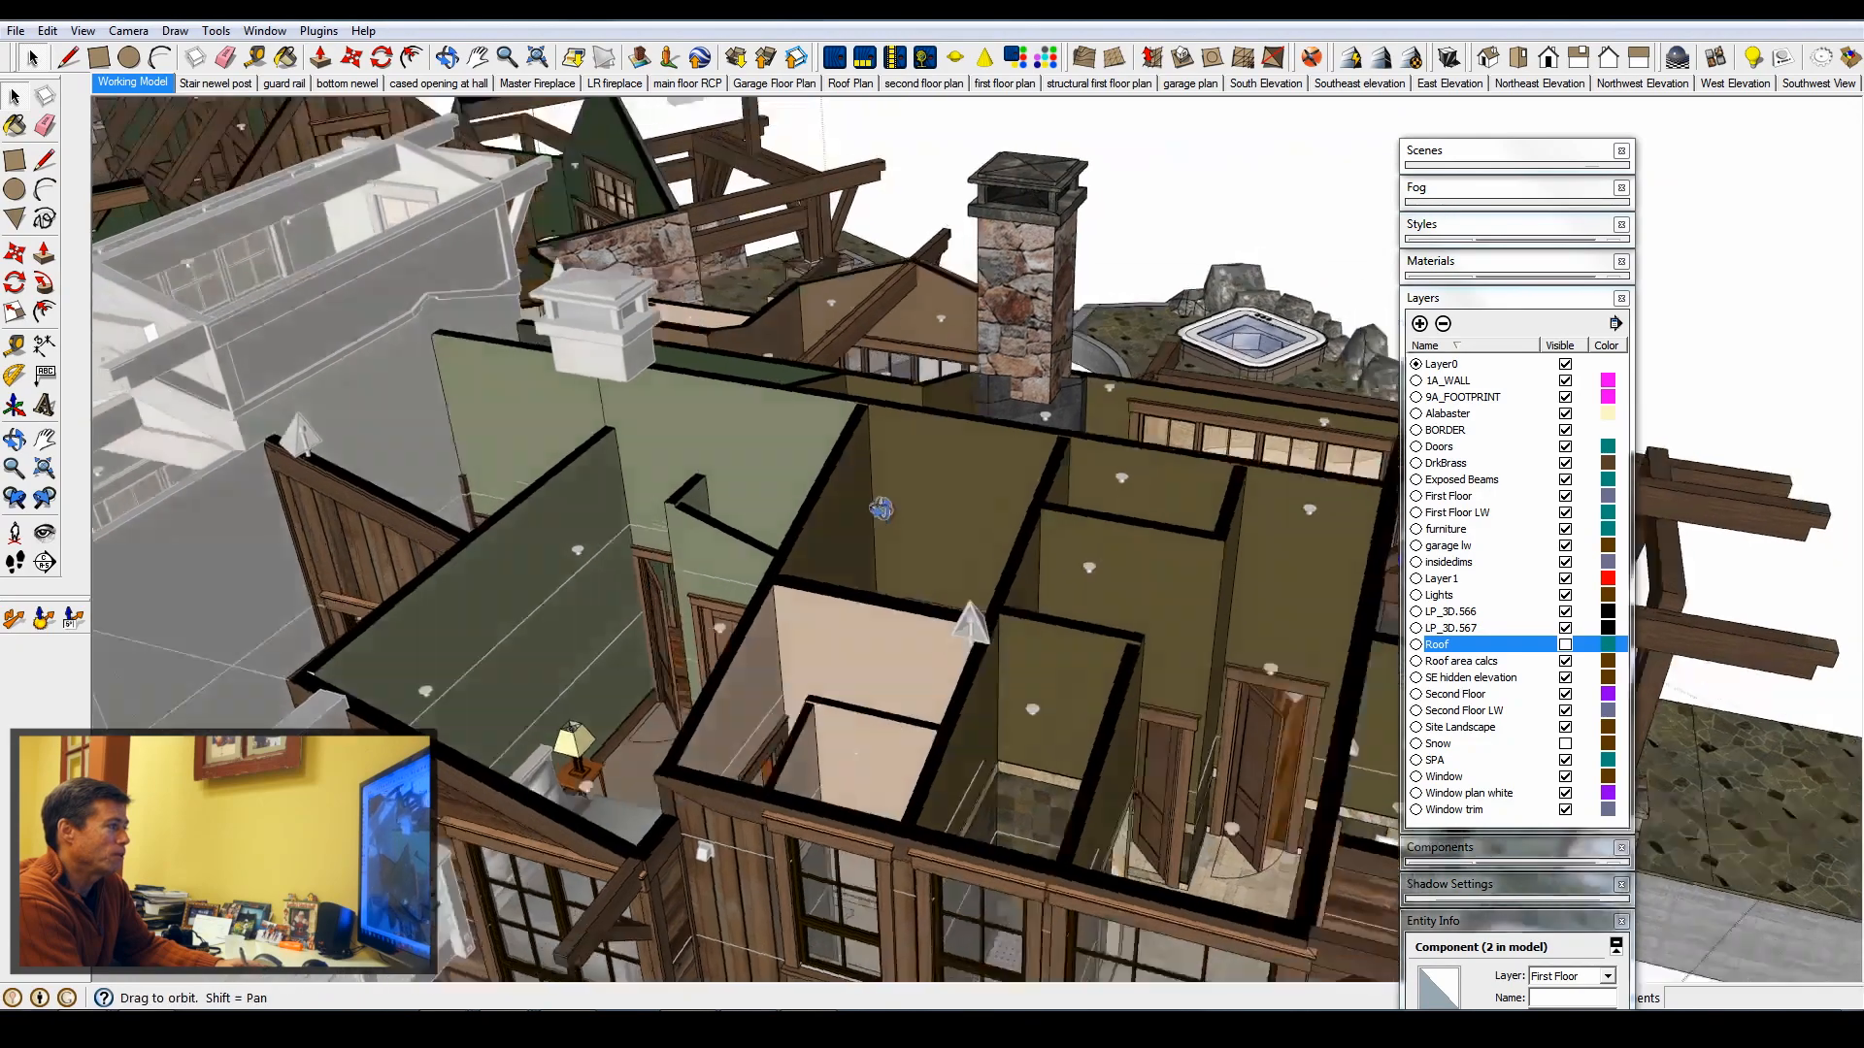